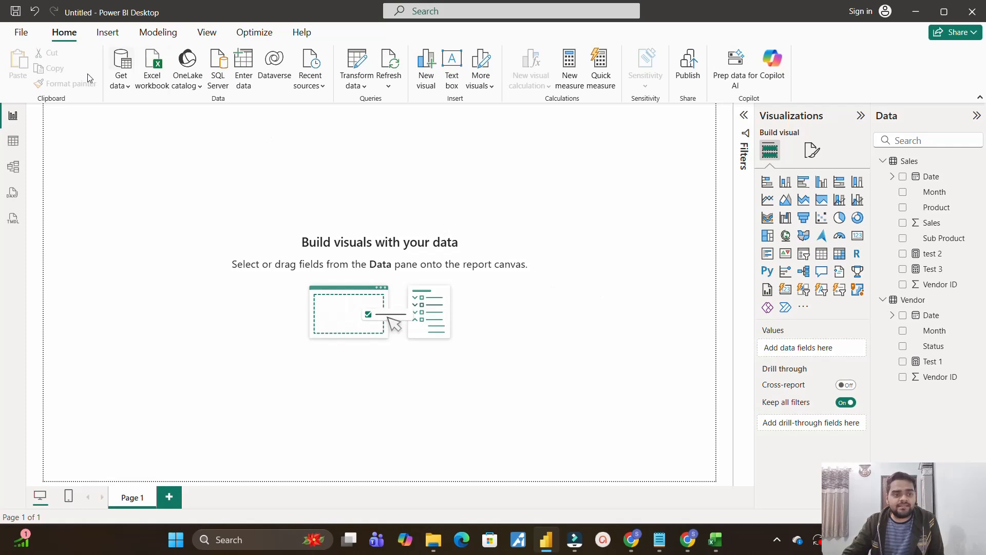
In Table view, collapse the Data pane and browse the Vendor and Sales table rows.
{"action": "left_click", "coordinate": [13, 140]}
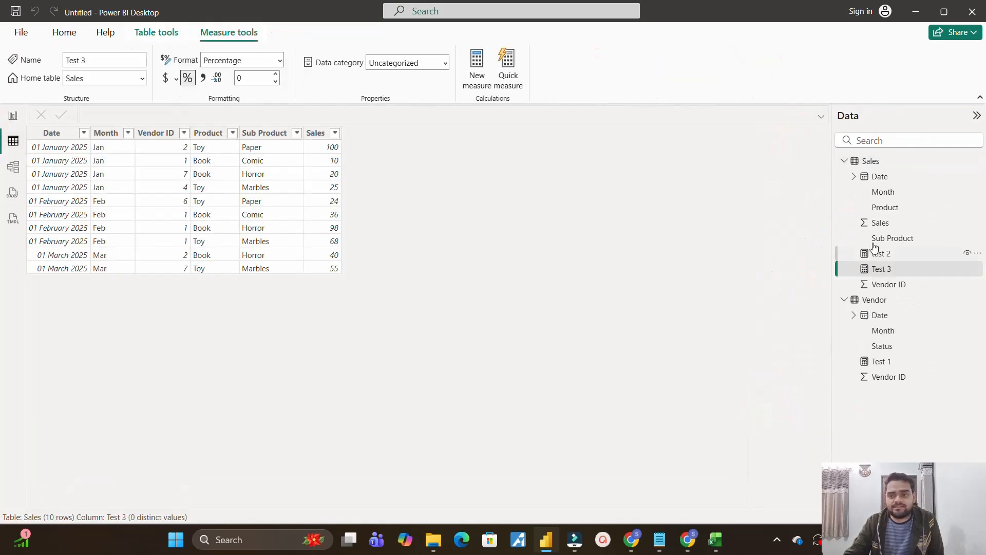
{"action": "left_click", "coordinate": [845, 160]}
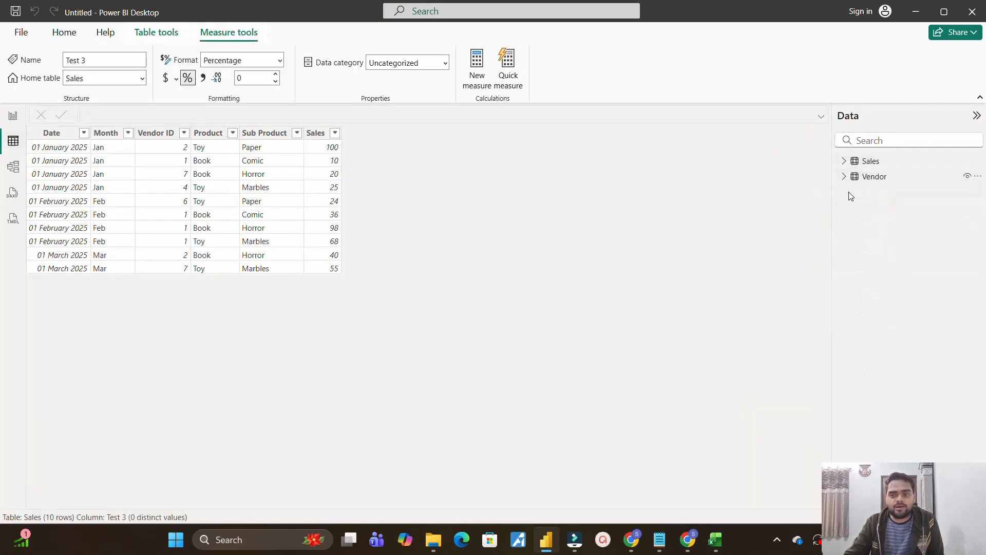
{"action": "left_click", "coordinate": [874, 176]}
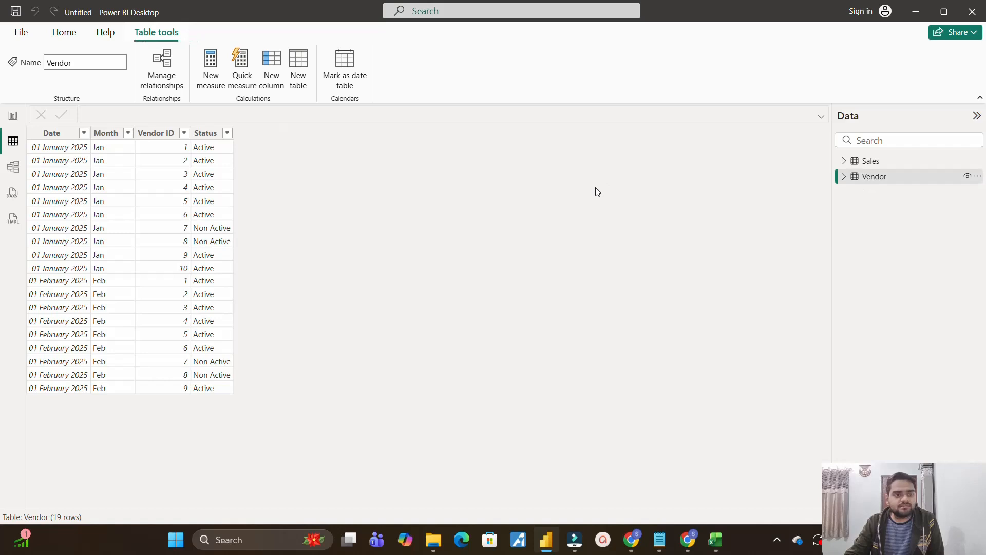
{"action": "left_click", "coordinate": [870, 160]}
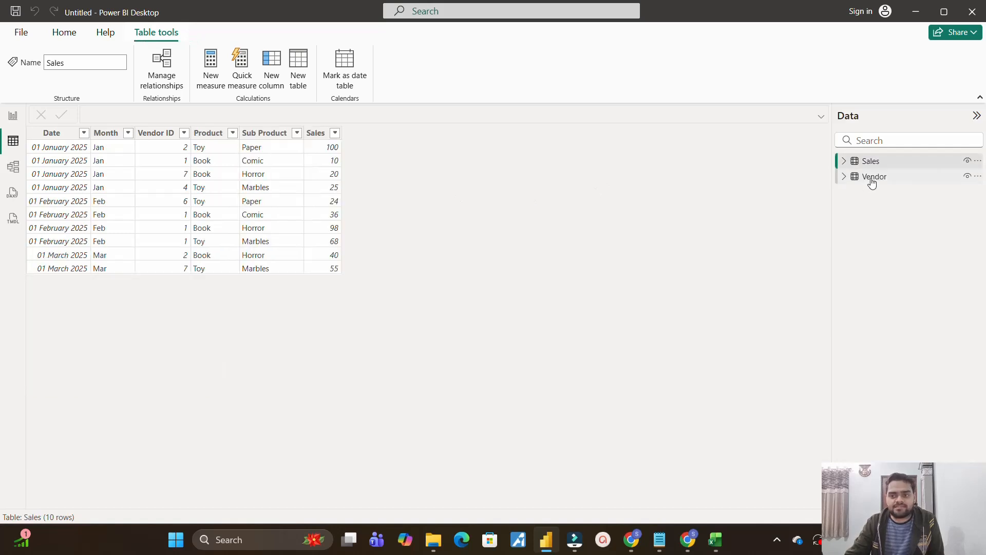
{"action": "left_click", "coordinate": [873, 176]}
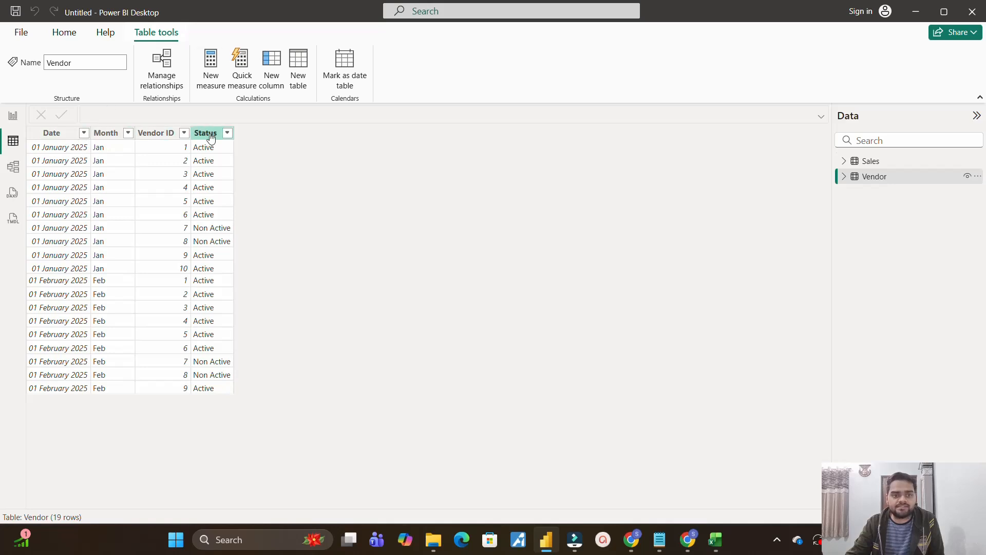
{"action": "left_click", "coordinate": [871, 160]}
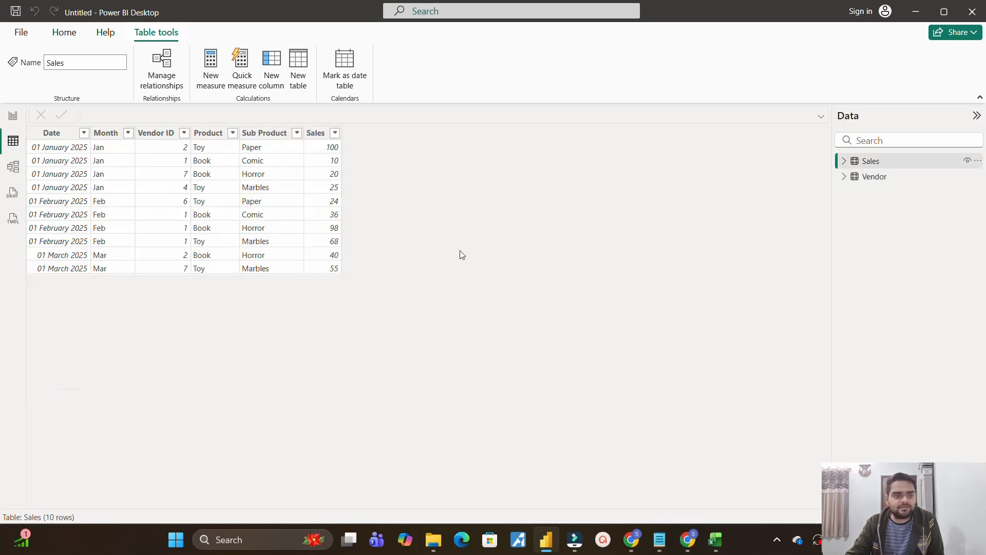
{"action": "mouse_move", "coordinate": [174, 146]}
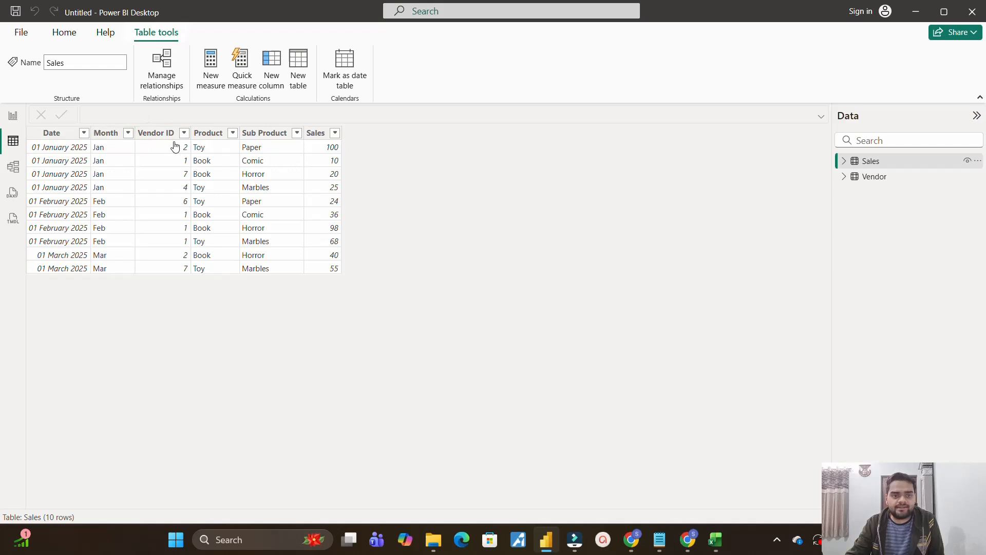
Select the Sales column, recheck the Vendor rows, and view the model diagram.
{"action": "left_click", "coordinate": [316, 132]}
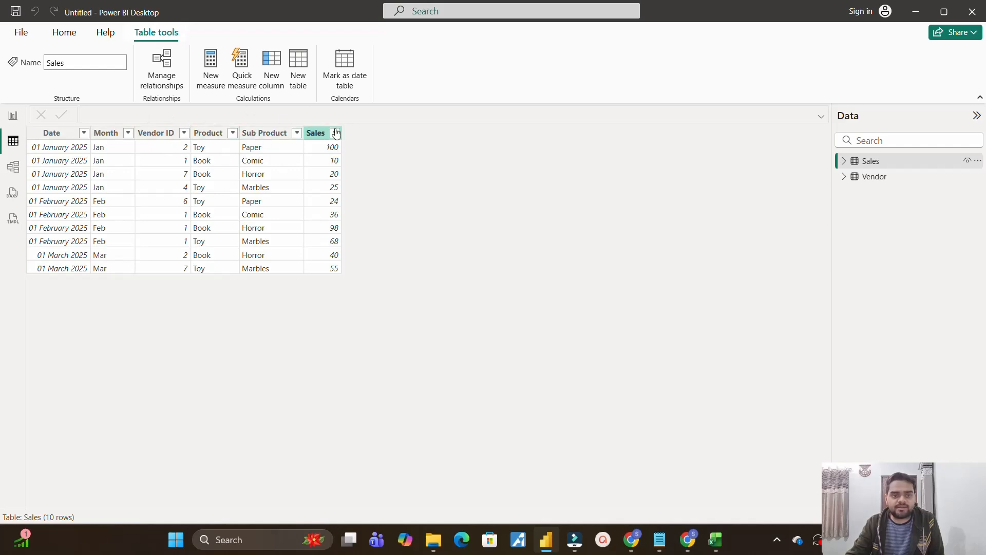
{"action": "mouse_move", "coordinate": [423, 252]}
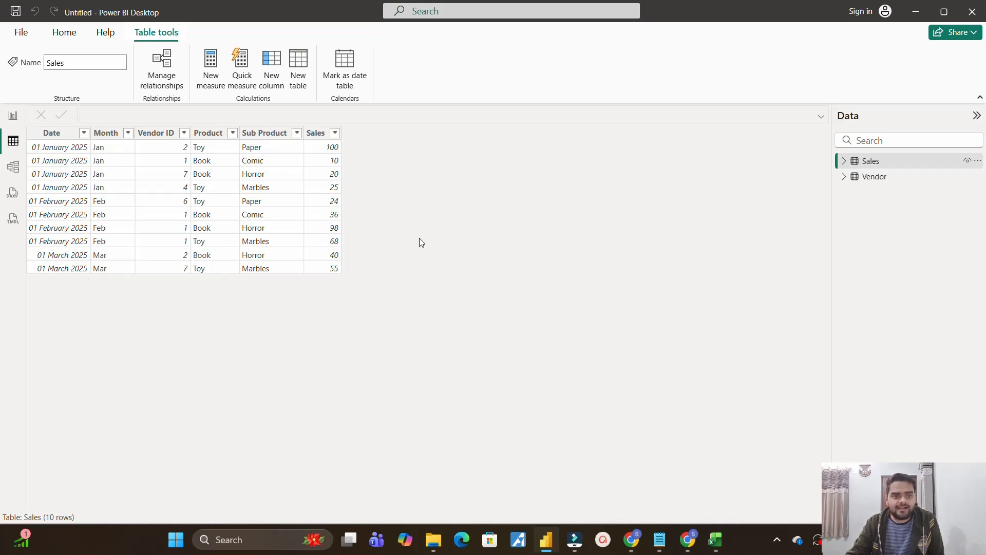
{"action": "mouse_move", "coordinate": [155, 132]}
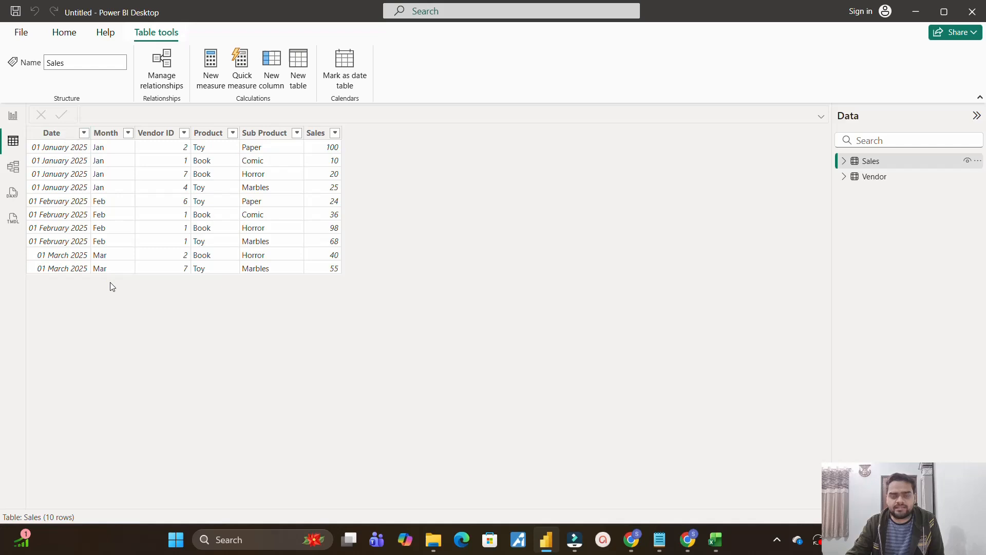
{"action": "mouse_move", "coordinate": [533, 247]}
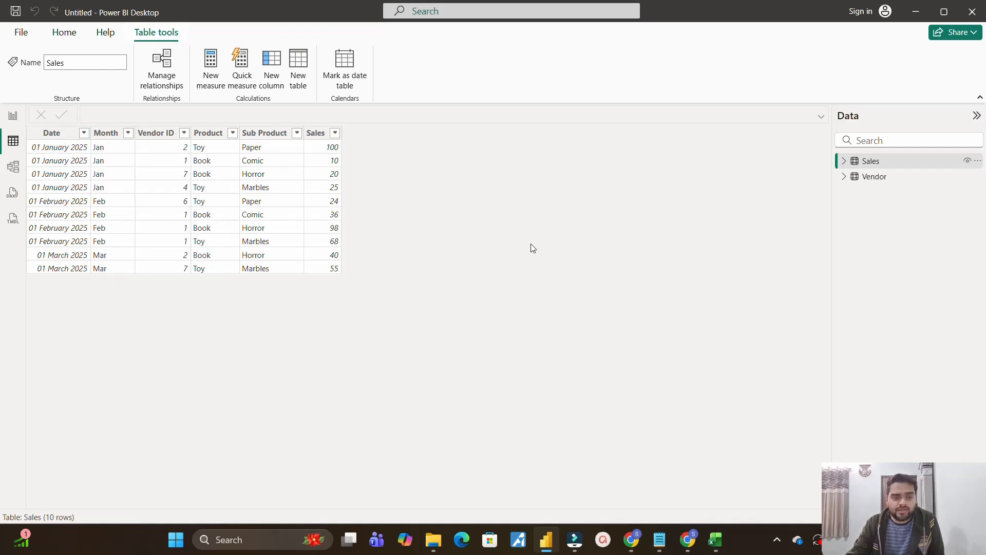
{"action": "mouse_move", "coordinate": [143, 193]}
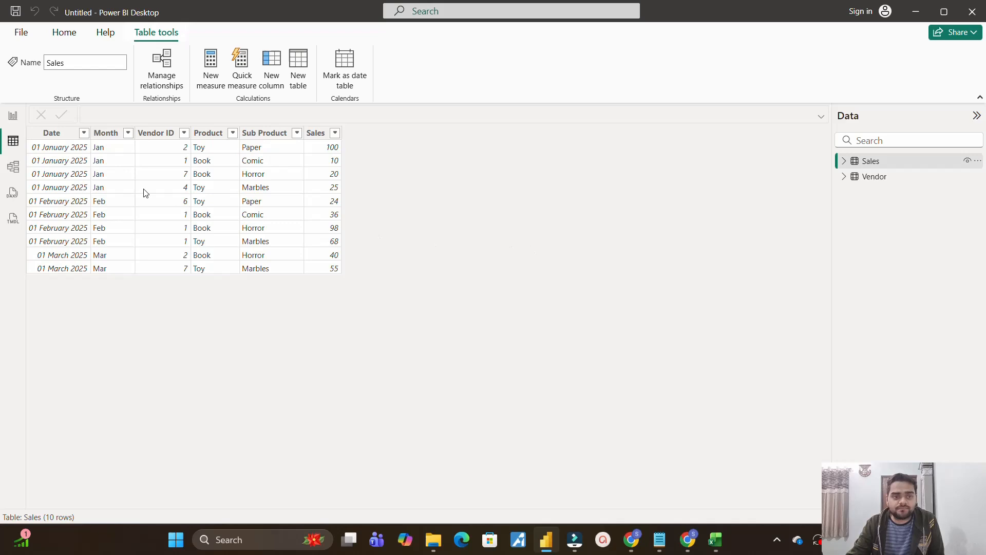
{"action": "mouse_move", "coordinate": [193, 244]}
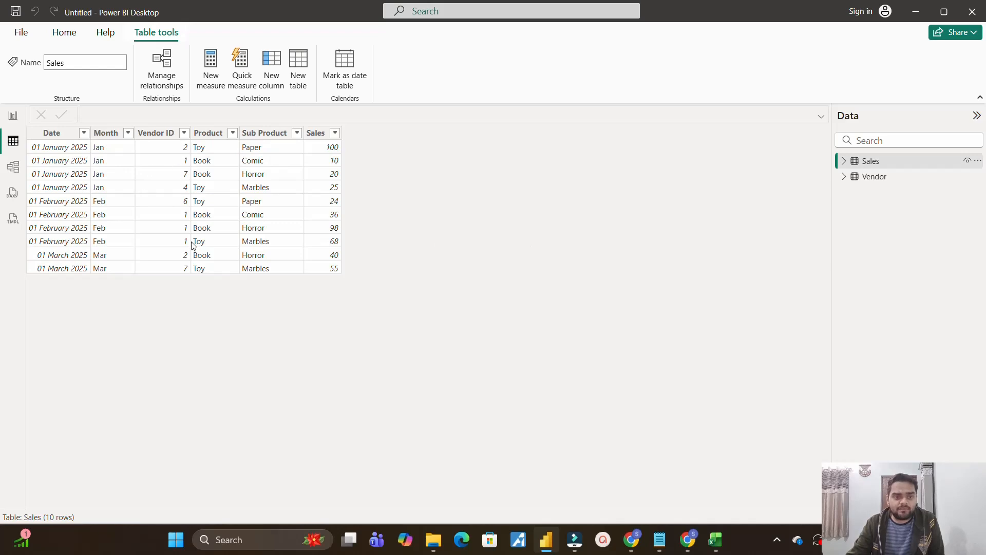
{"action": "mouse_move", "coordinate": [911, 153]}
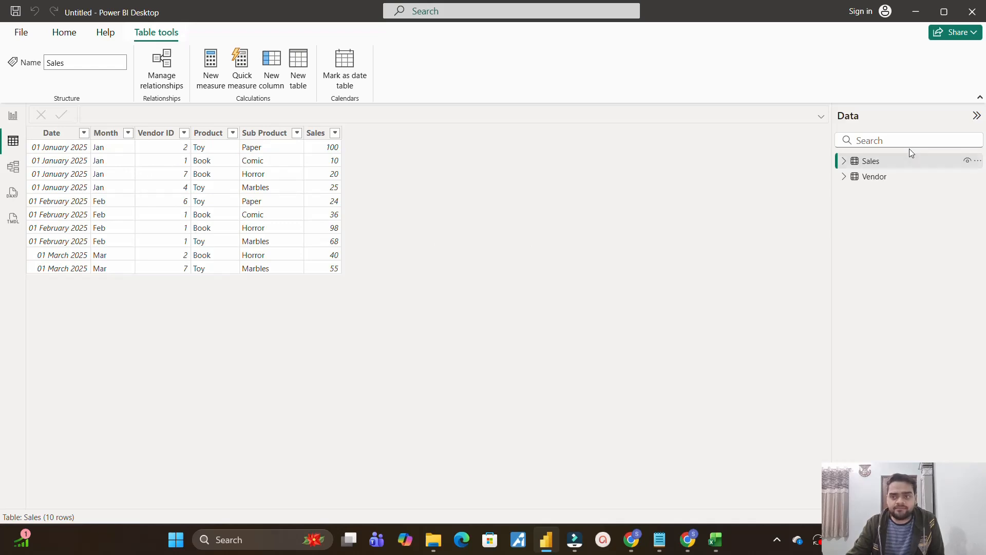
{"action": "left_click", "coordinate": [874, 176]}
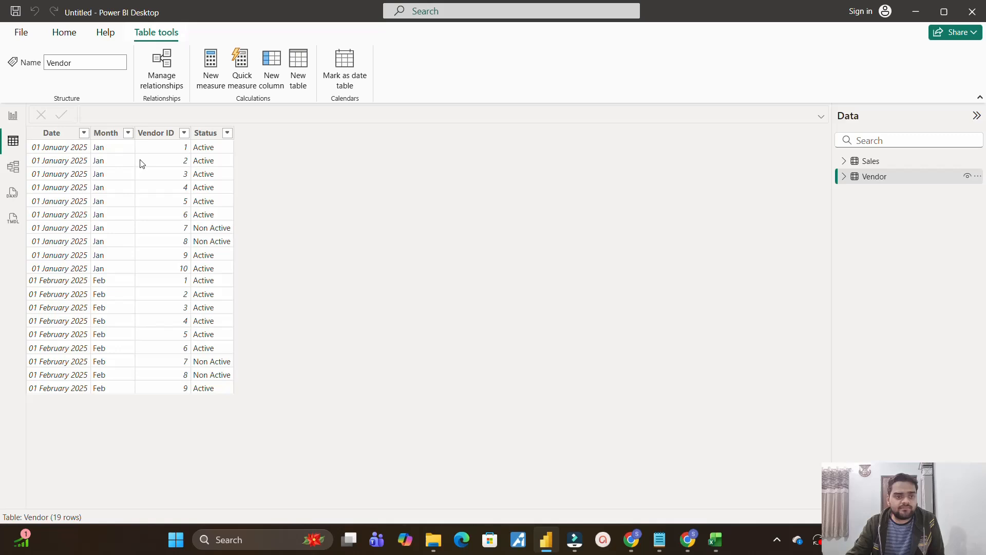
{"action": "mouse_move", "coordinate": [194, 289]}
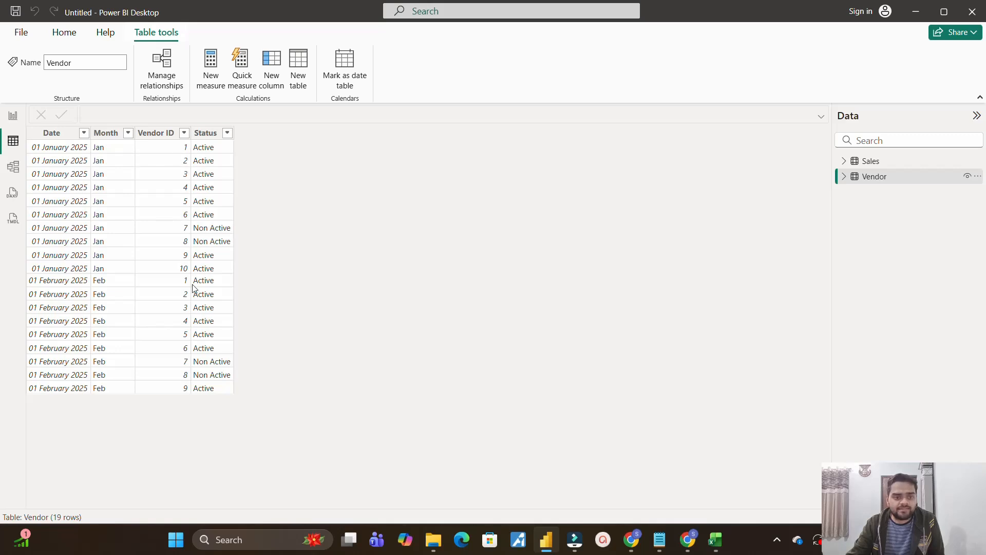
{"action": "mouse_move", "coordinate": [359, 298]}
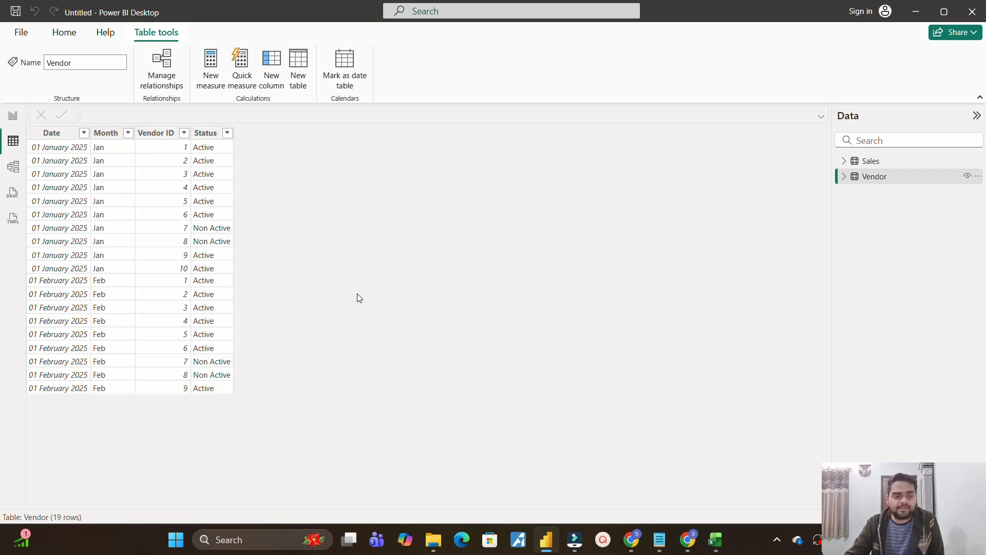
{"action": "left_click", "coordinate": [12, 166]}
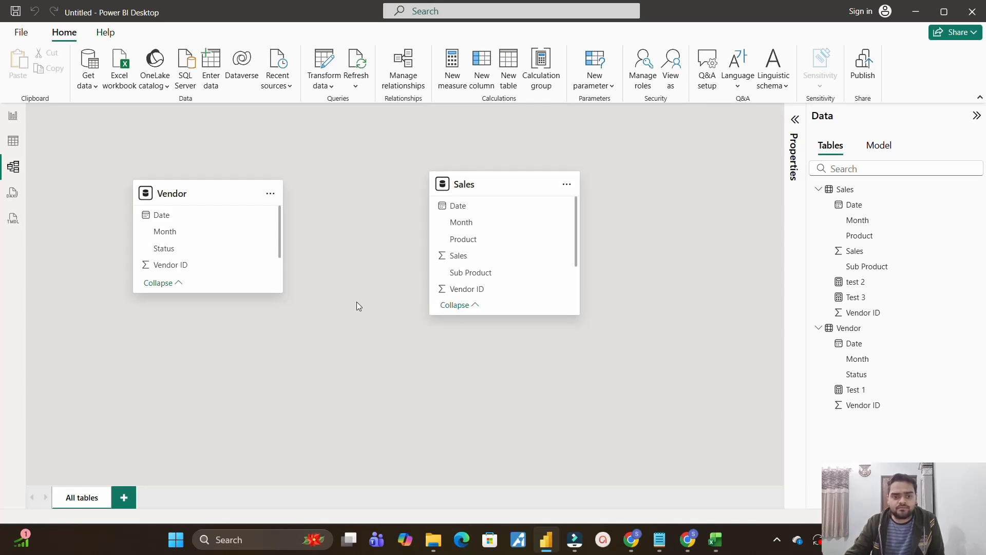
{"action": "left_click", "coordinate": [659, 540]}
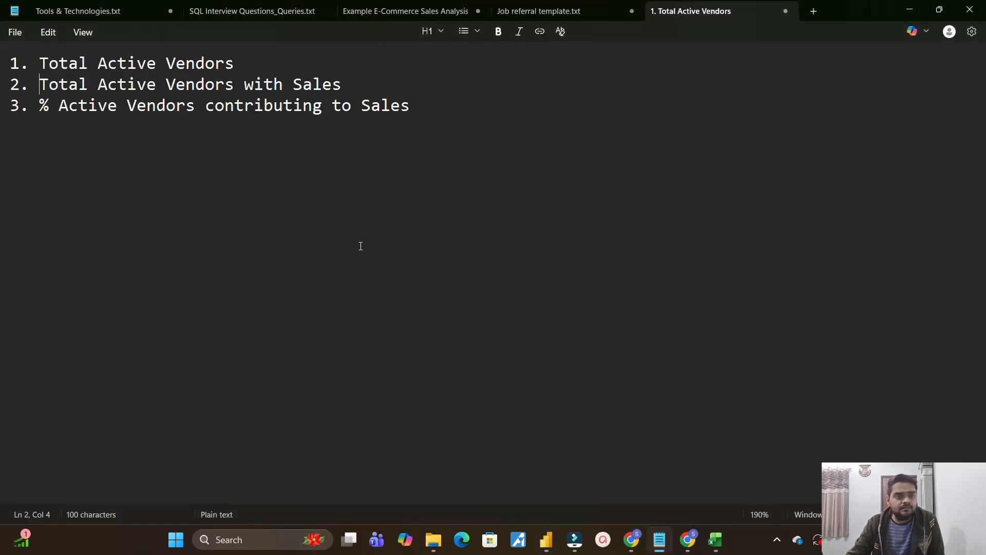
Review the planned measures in Notepad: Total Active Vendors, with Sales, and % contributing.
{"action": "double_click", "coordinate": [199, 62]}
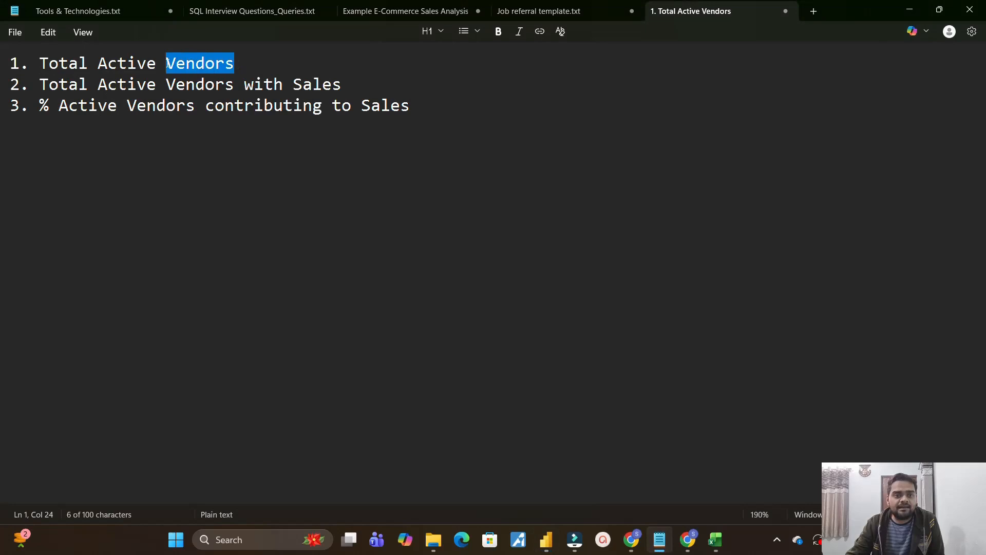
{"action": "left_click", "coordinate": [98, 84]}
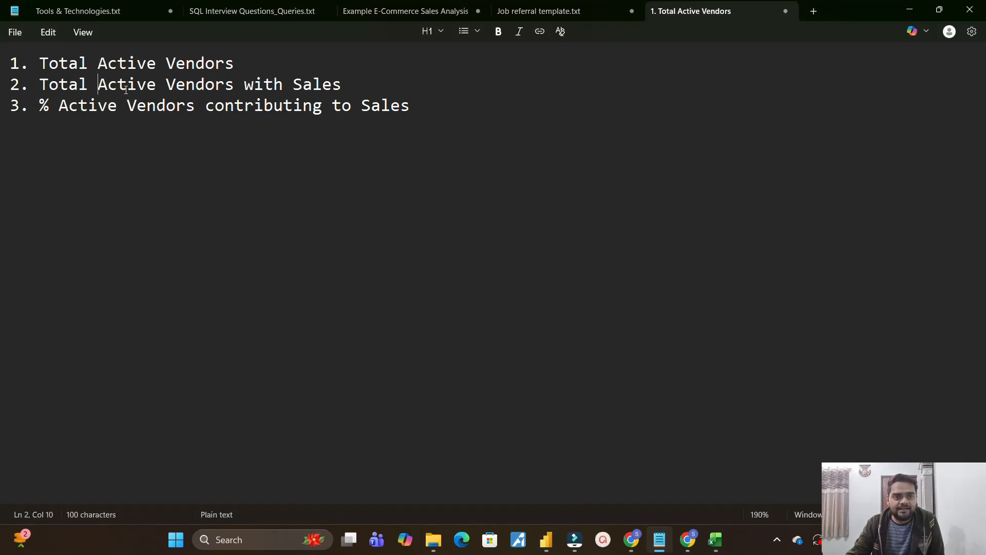
{"action": "mouse_move", "coordinate": [349, 87]}
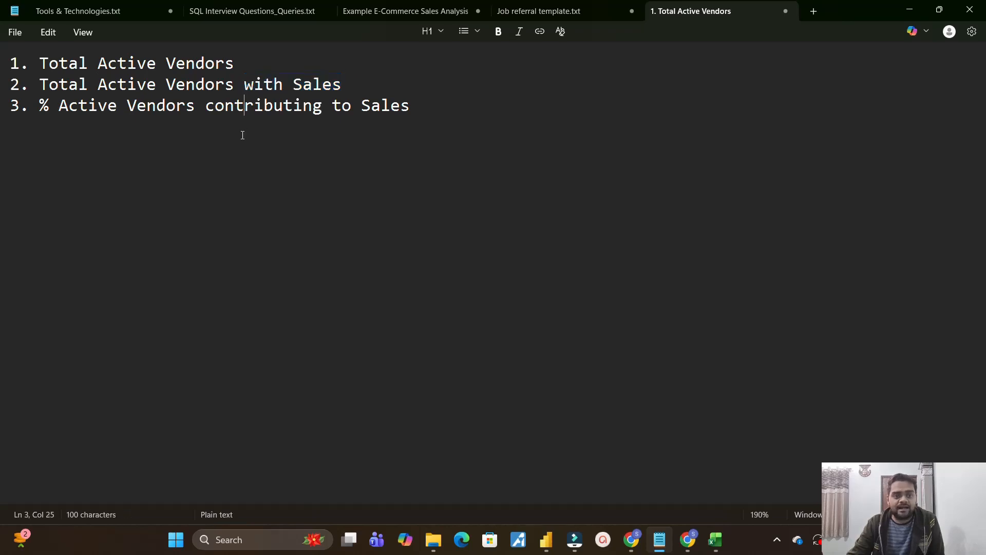
{"action": "mouse_move", "coordinate": [415, 112]}
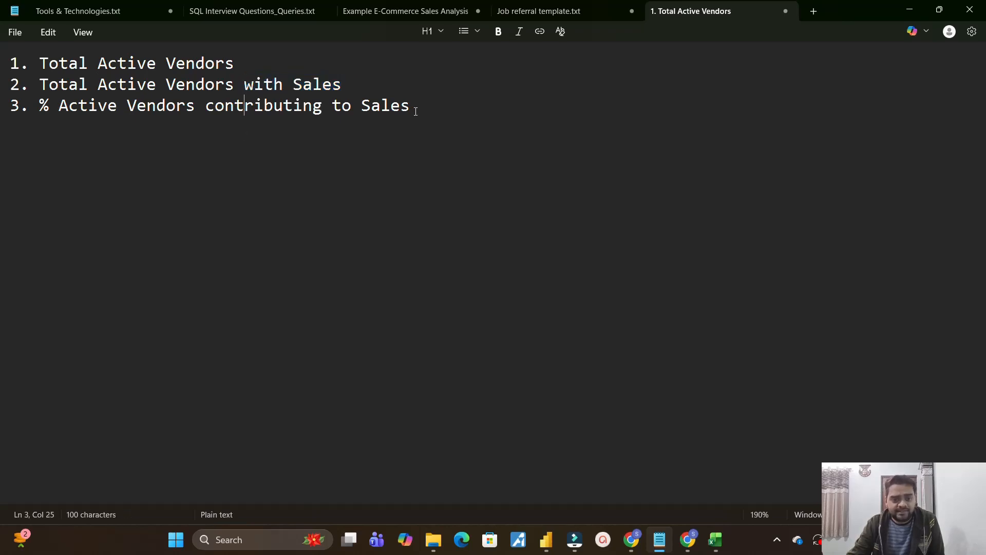
{"action": "left_click_drag", "start_coordinate": [205, 105], "coordinate": [409, 105]}
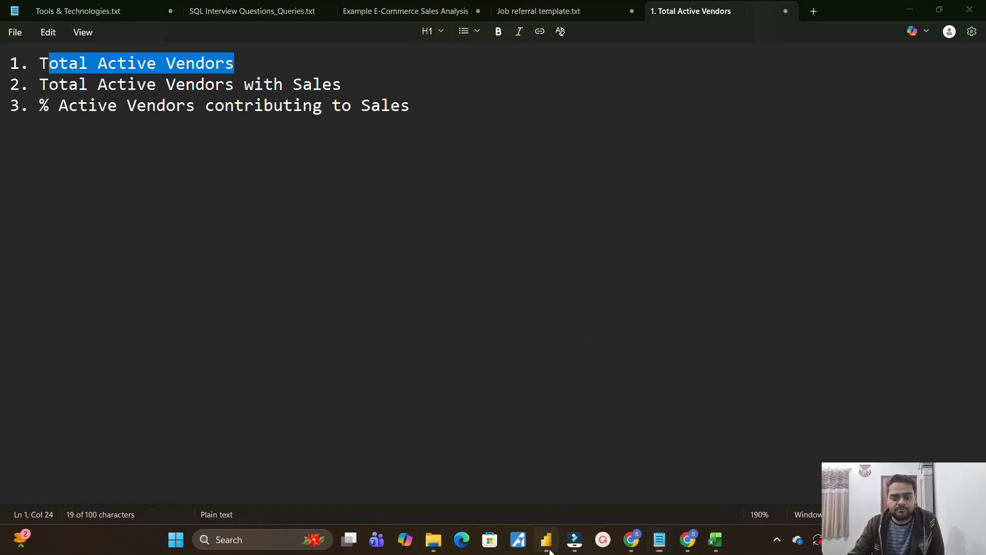
{"action": "left_click", "coordinate": [545, 539]}
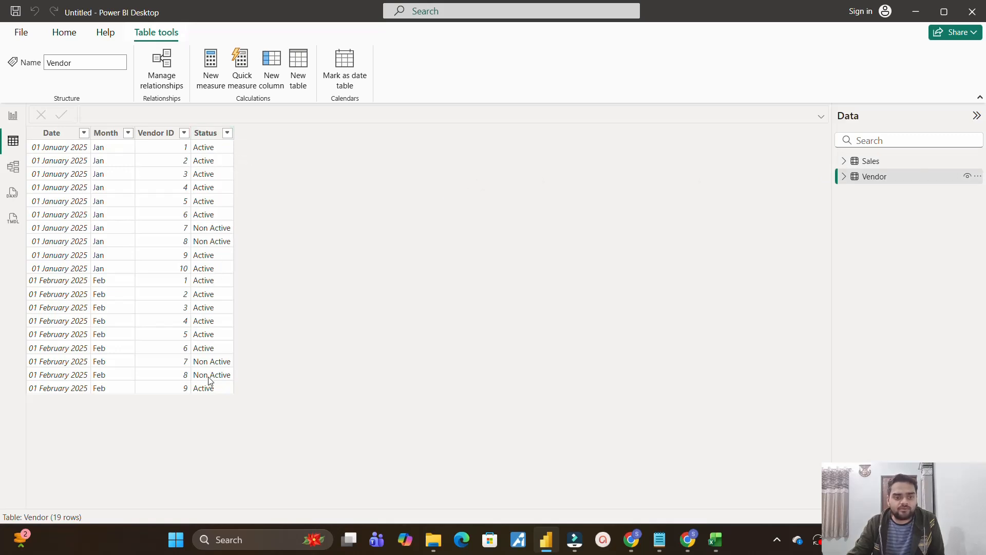
{"action": "mouse_move", "coordinate": [344, 308]}
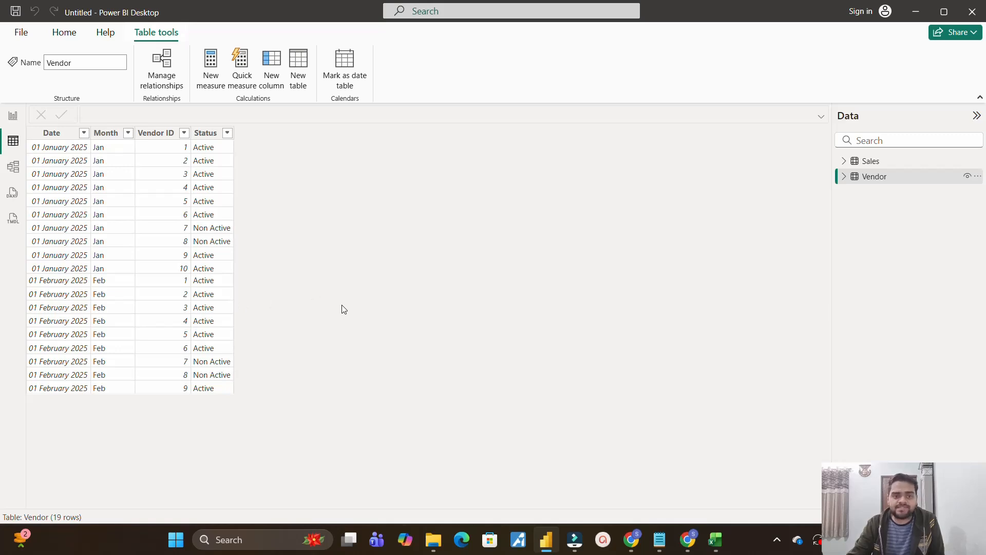
Switch to Report view to show the blank report canvas.
{"action": "left_click", "coordinate": [13, 115]}
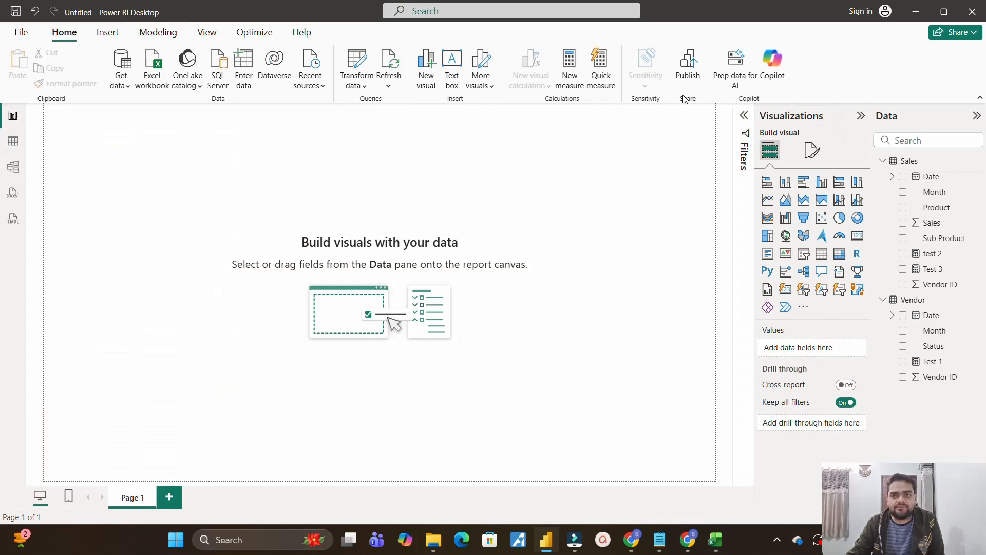
Start a new measure 'Total Active members = CALCULATE(DISTINCTCOUNT(...'.
{"action": "left_click", "coordinate": [569, 67]}
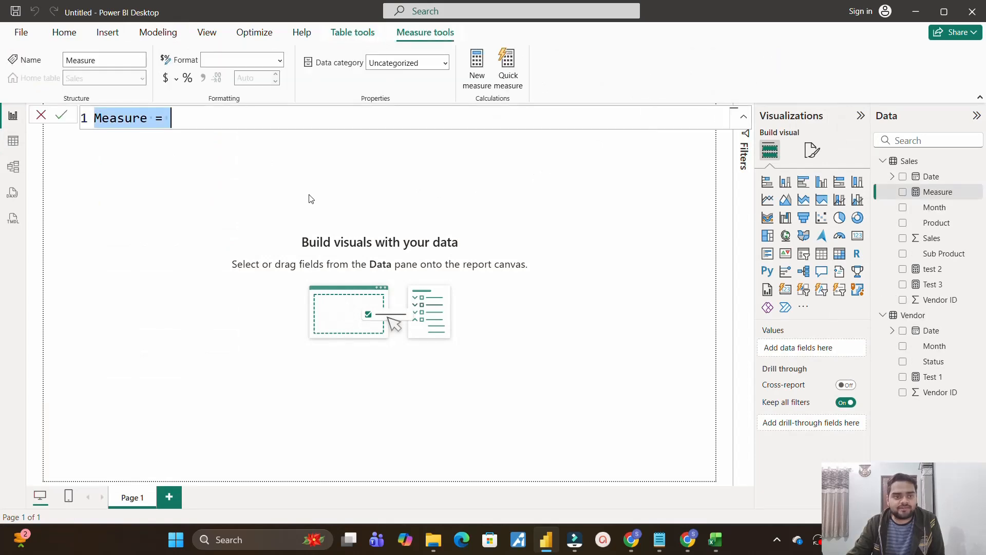
{"action": "type", "text": "T"}
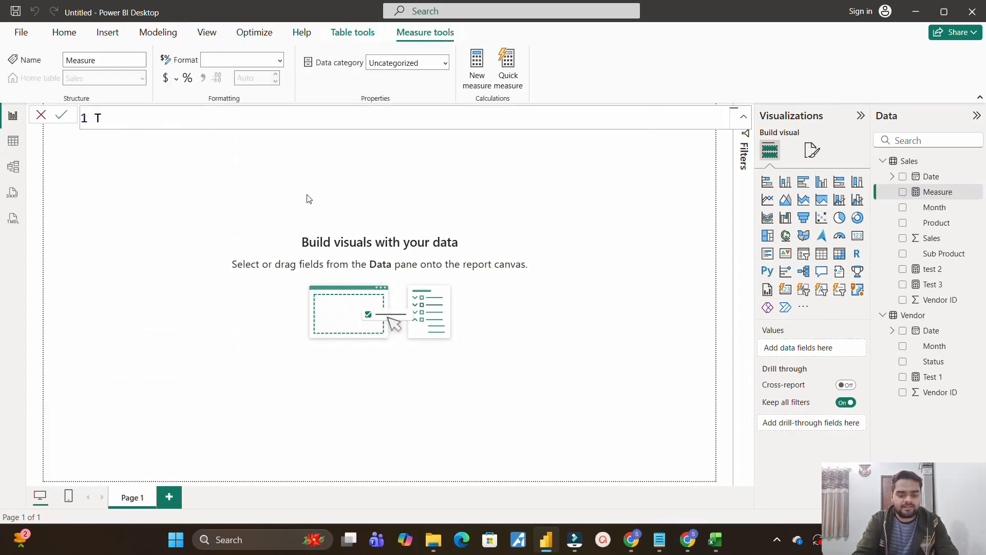
{"action": "type", "text": "otal Active members ="}
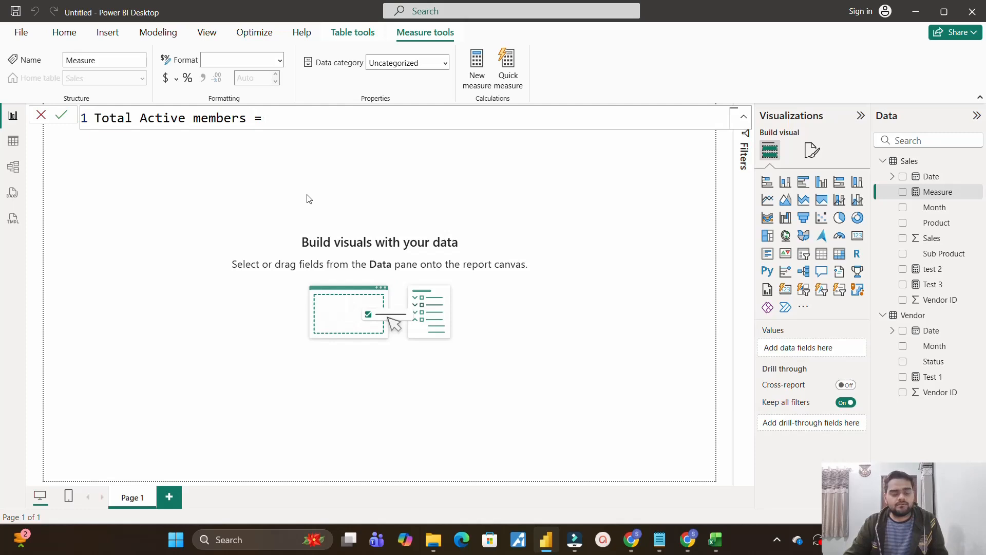
{"action": "type", "text": "ca"}
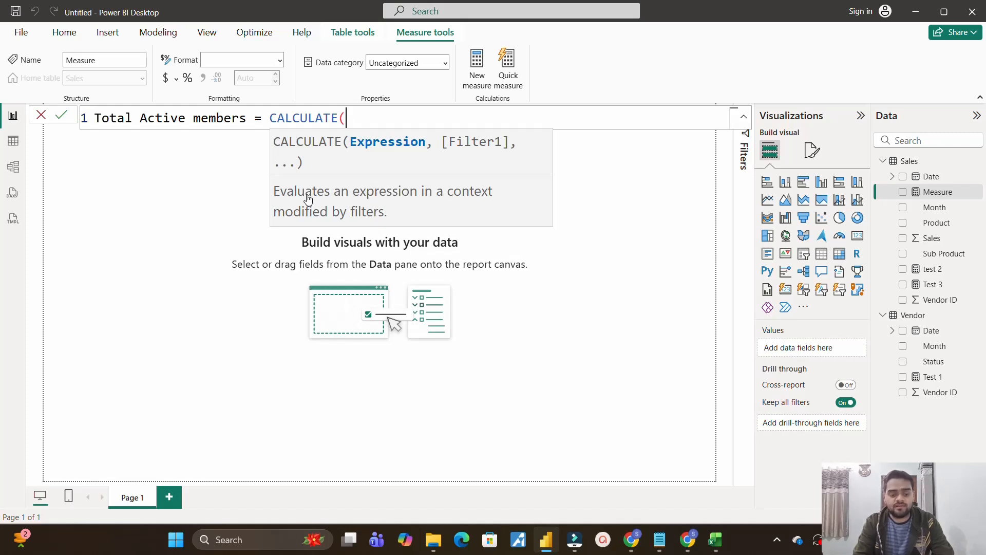
{"action": "type", "text": "di"}
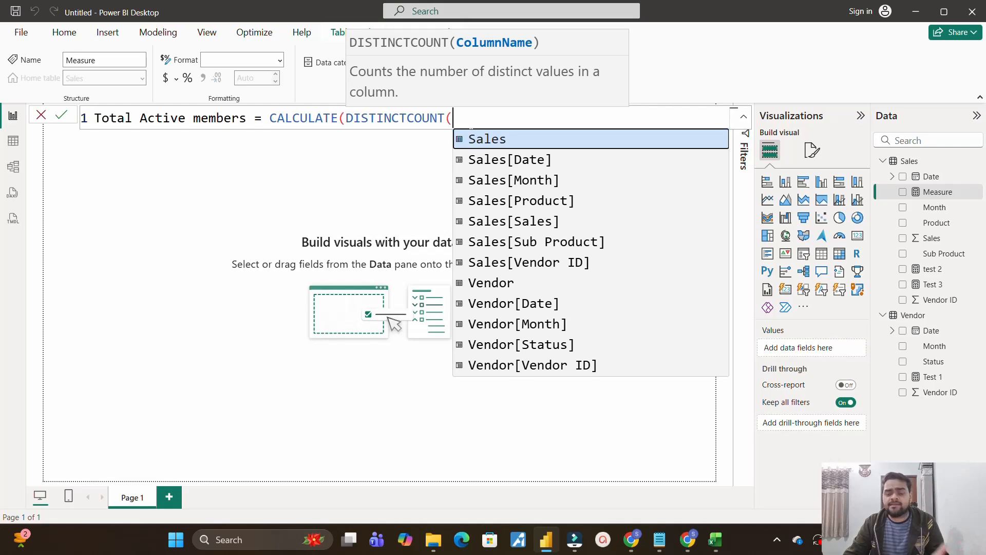
{"action": "type", "text": "v"}
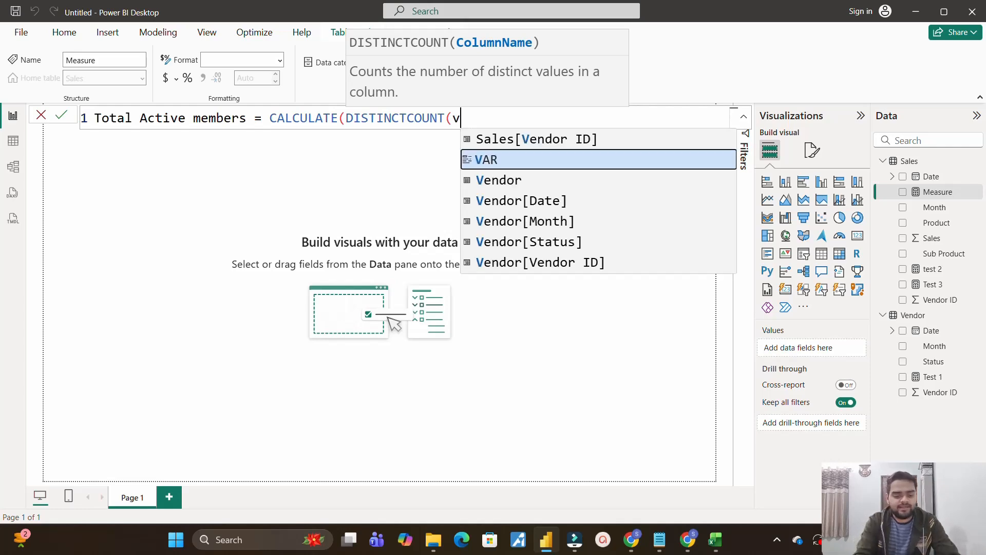
{"action": "type", "text": "en"}
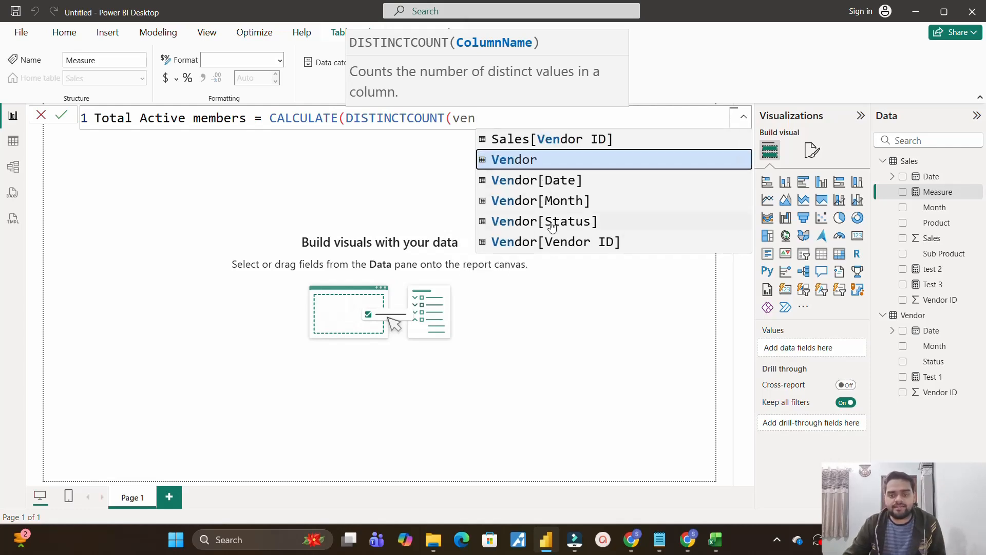
Count Vendor[Vendor ID], filtered to Vendor rows where Status is "Active".
{"action": "left_click", "coordinate": [556, 241]}
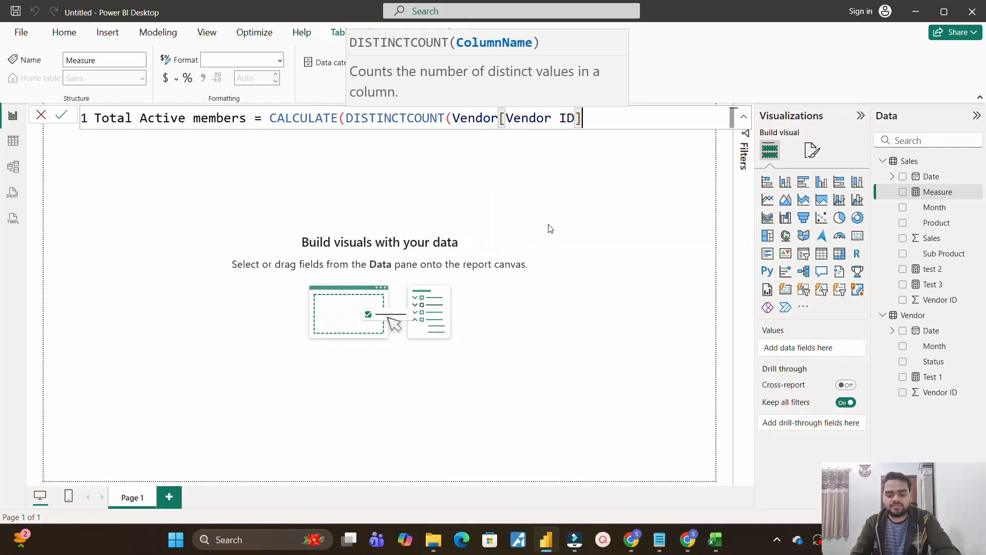
{"action": "type", "text": ")"}
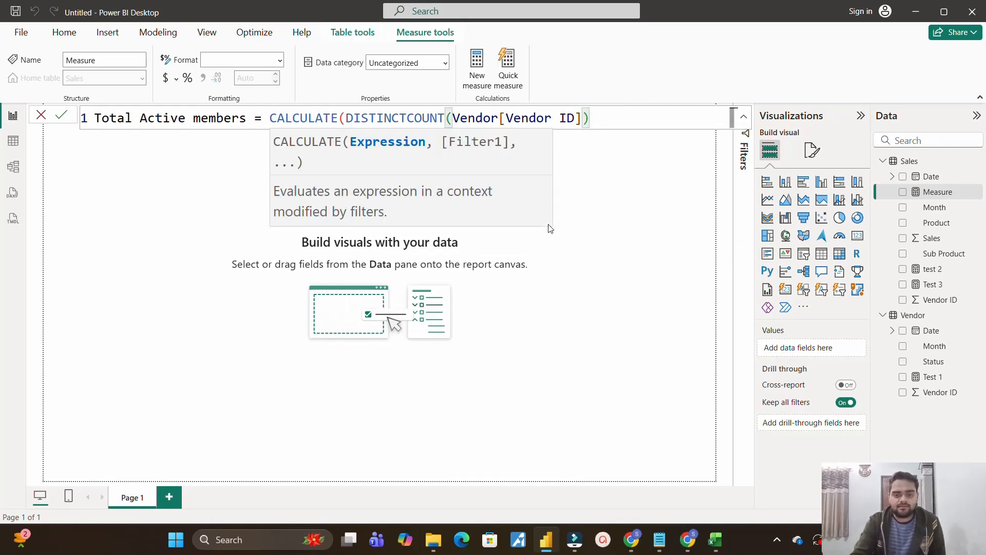
{"action": "type", "text": ", fi"}
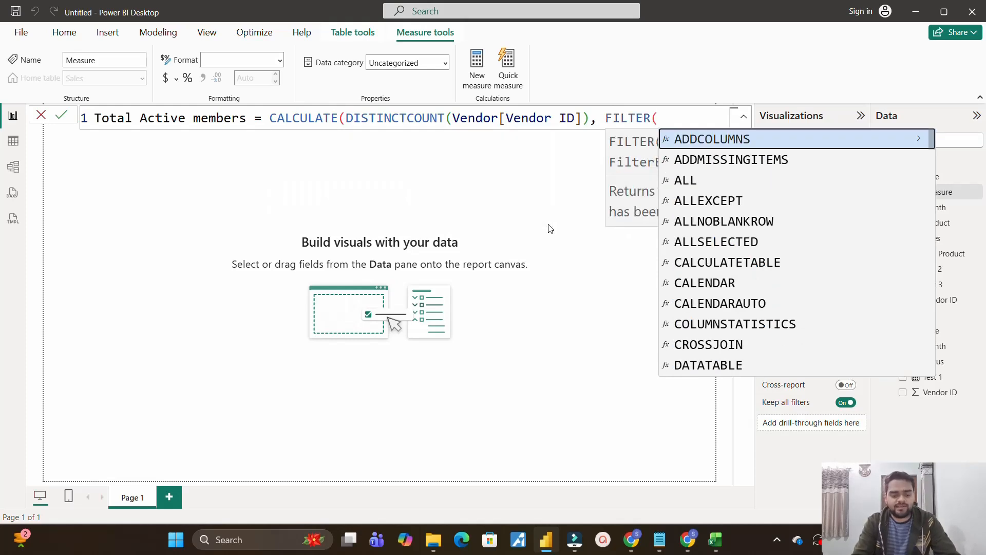
{"action": "type", "text": "ven"}
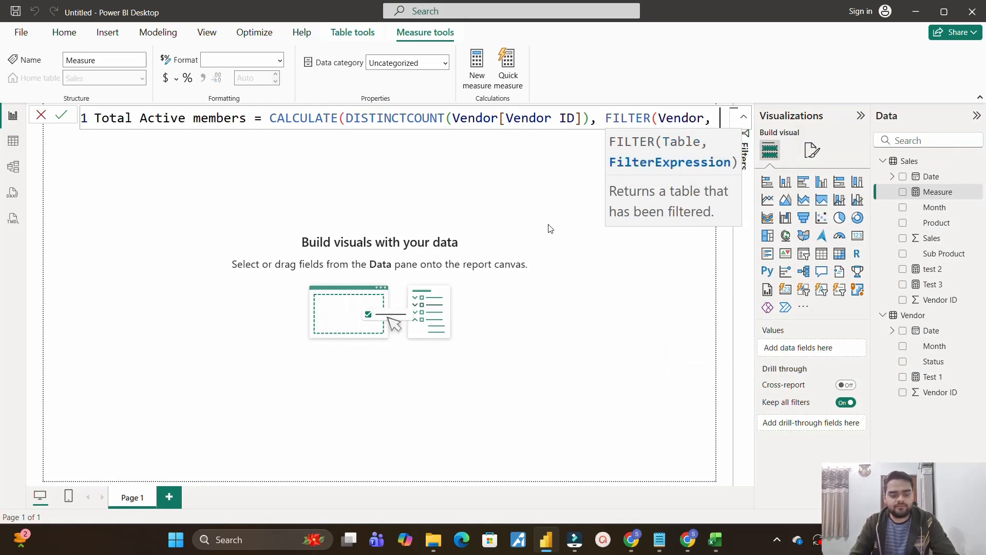
{"action": "type", "text": "sta"}
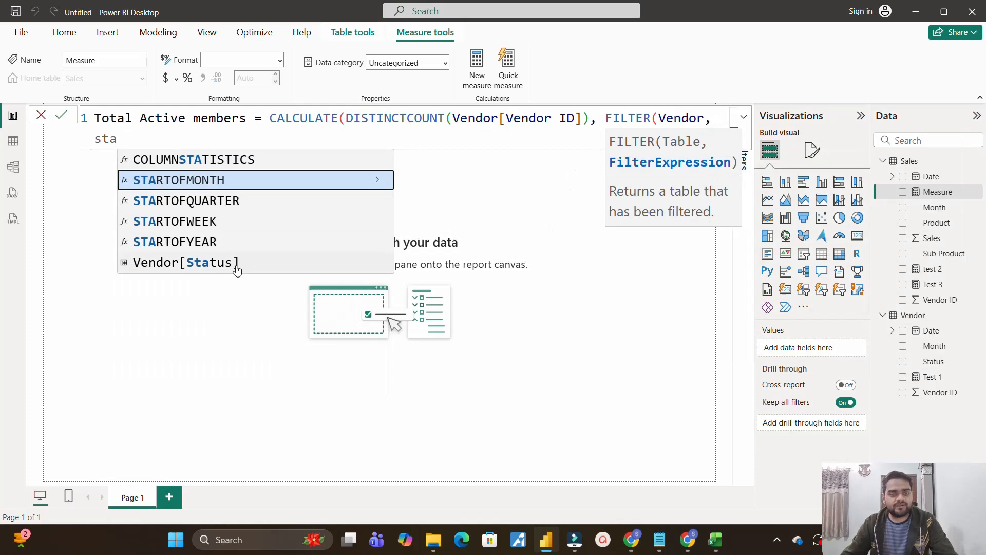
{"action": "left_click", "coordinate": [185, 262]}
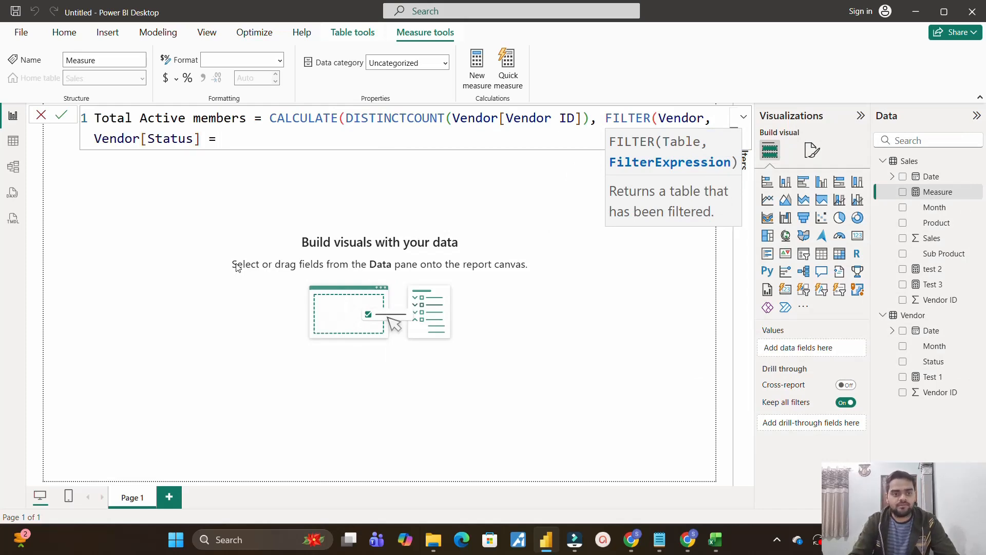
{"action": "type", "text": "\"Ac\""}
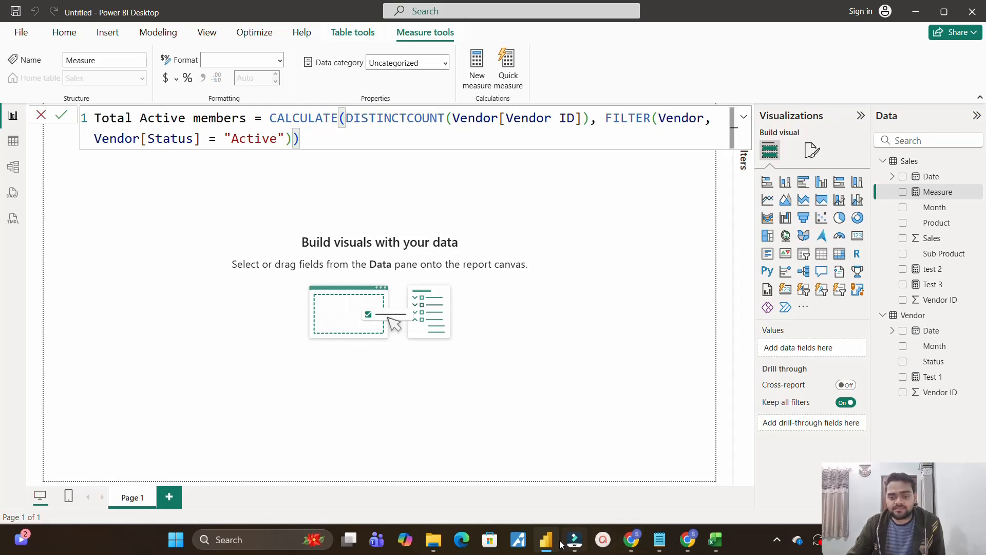
After checking the notes, show Total Active members as a card reading 8.
{"action": "left_click", "coordinate": [658, 539]}
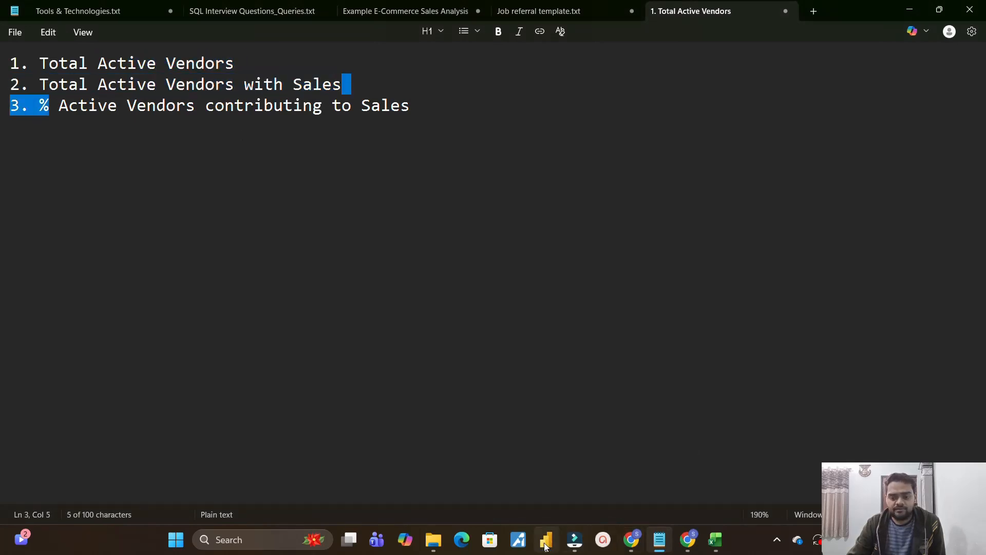
{"action": "left_click", "coordinate": [544, 539]}
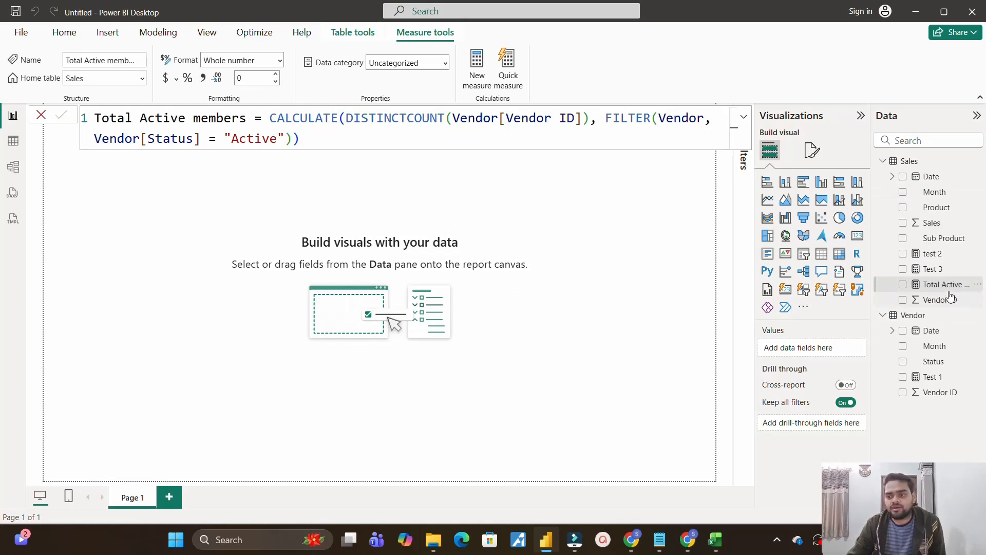
{"action": "left_click", "coordinate": [903, 284]}
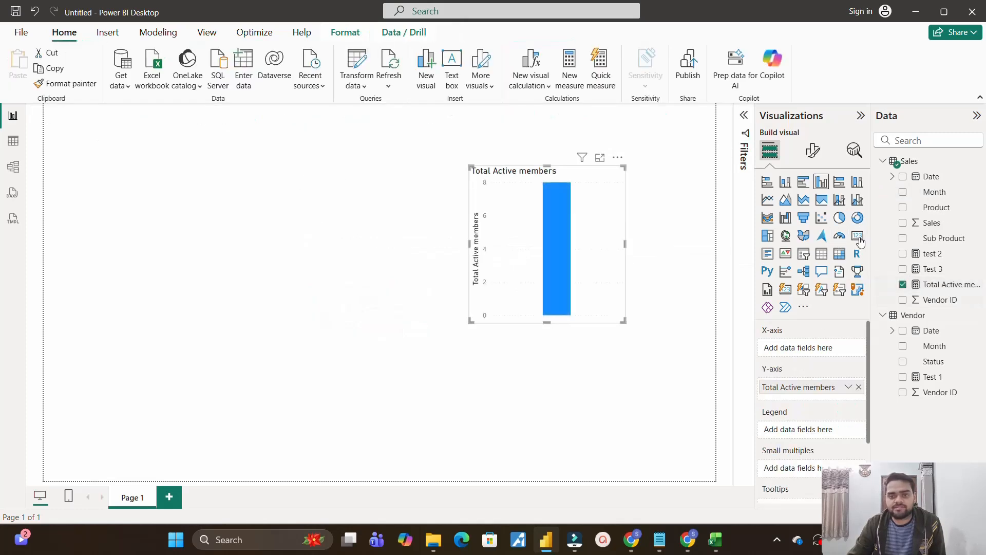
{"action": "left_click", "coordinate": [857, 235]}
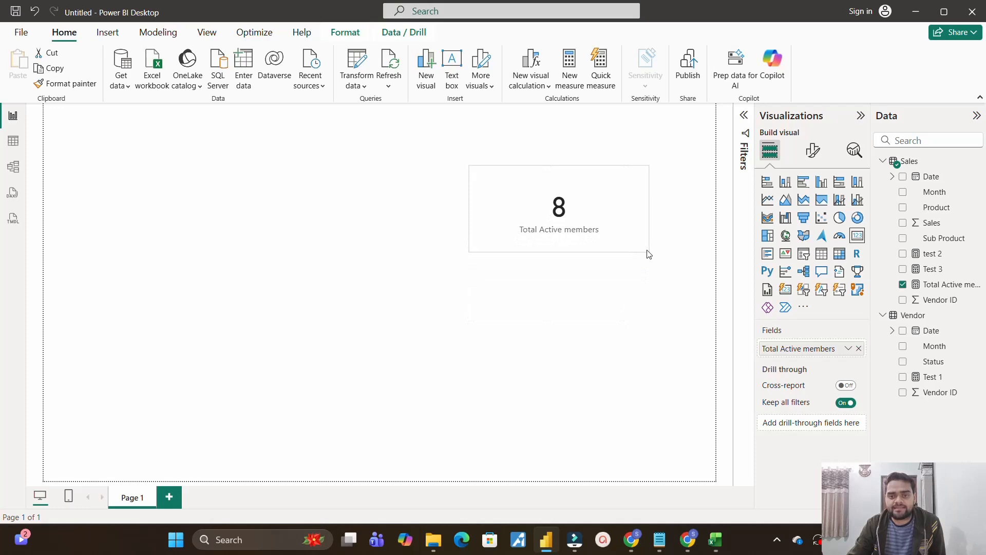
{"action": "left_click", "coordinate": [12, 140]}
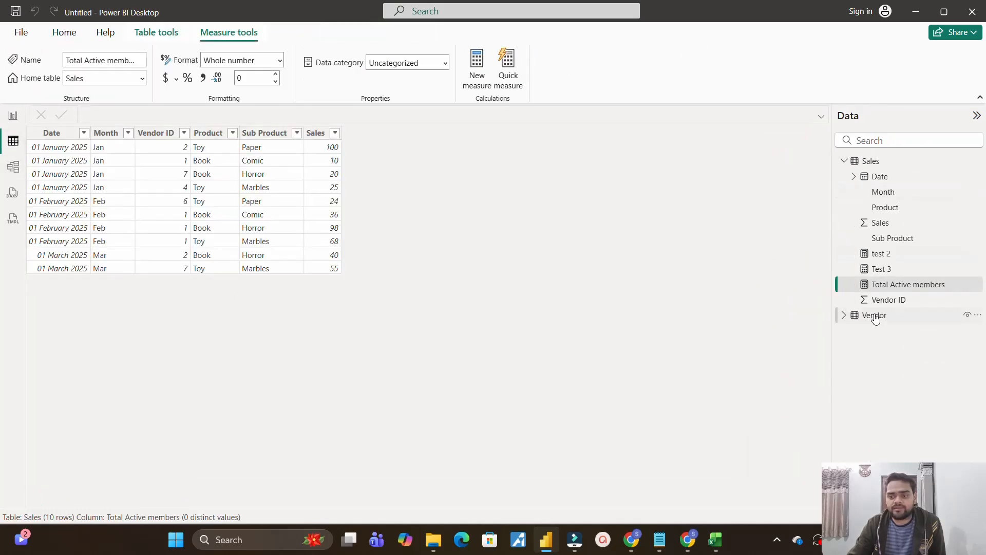
Review the Vendor table's Active and Non Active statuses, then return to the report.
{"action": "left_click", "coordinate": [874, 315]}
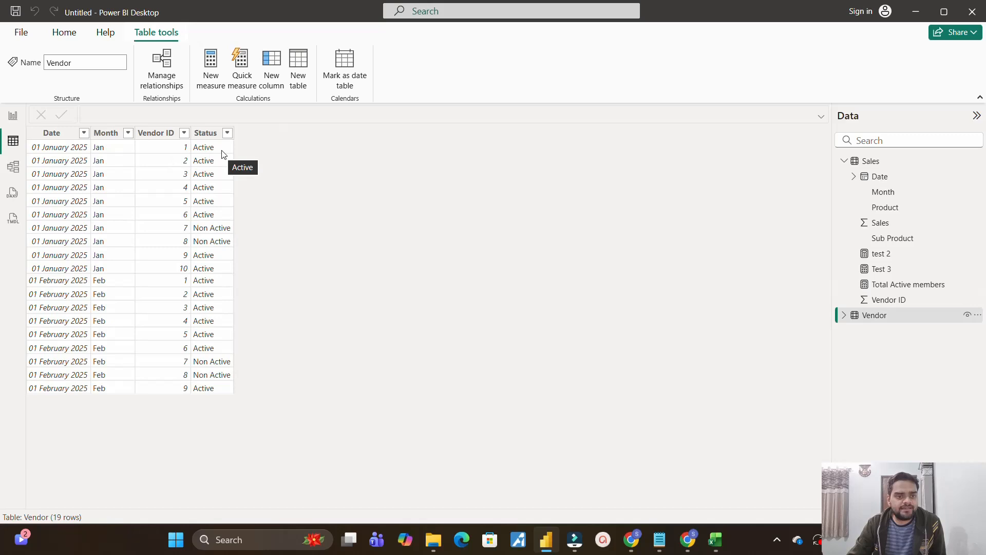
{"action": "mouse_move", "coordinate": [207, 192]}
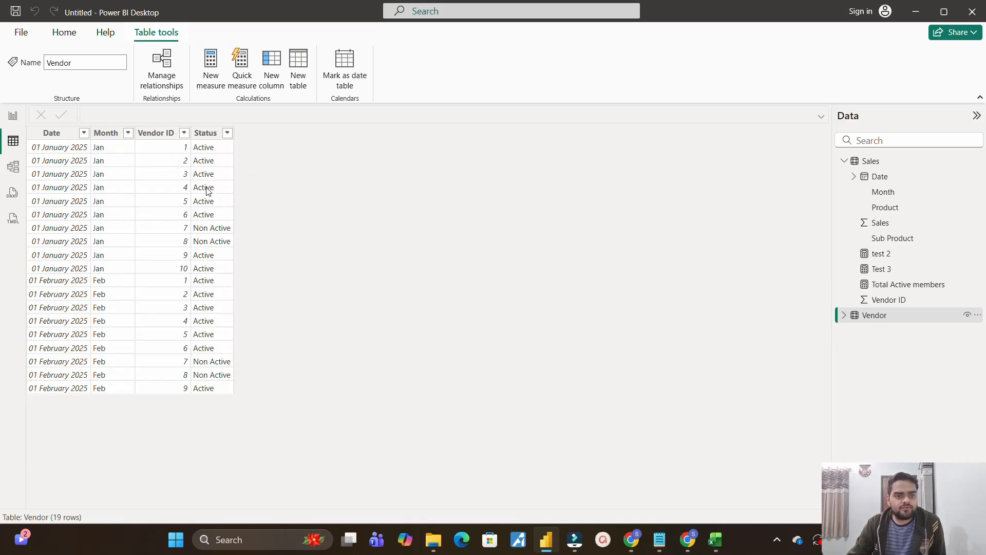
{"action": "mouse_move", "coordinate": [161, 272]}
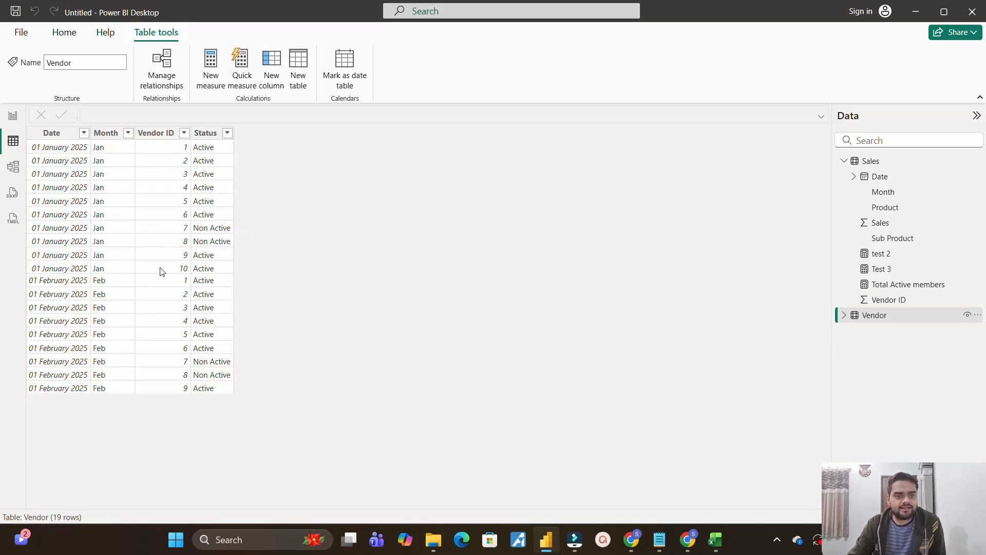
{"action": "mouse_move", "coordinate": [221, 269]}
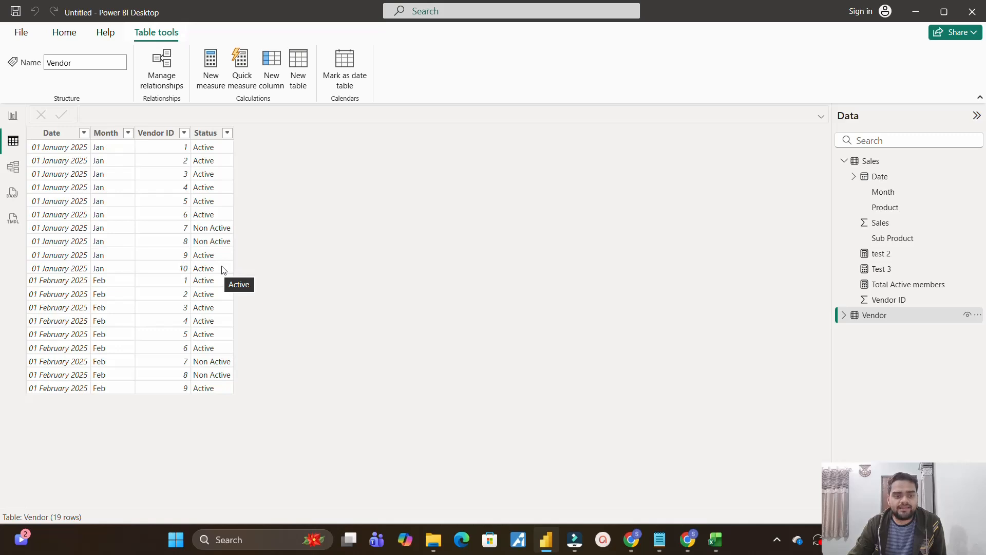
{"action": "mouse_move", "coordinate": [277, 294]}
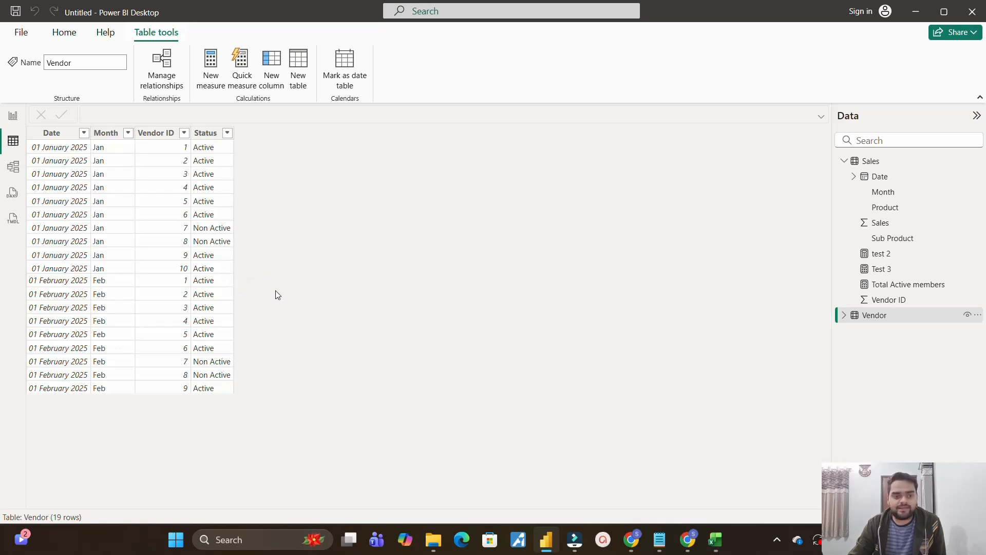
{"action": "left_click", "coordinate": [12, 115]}
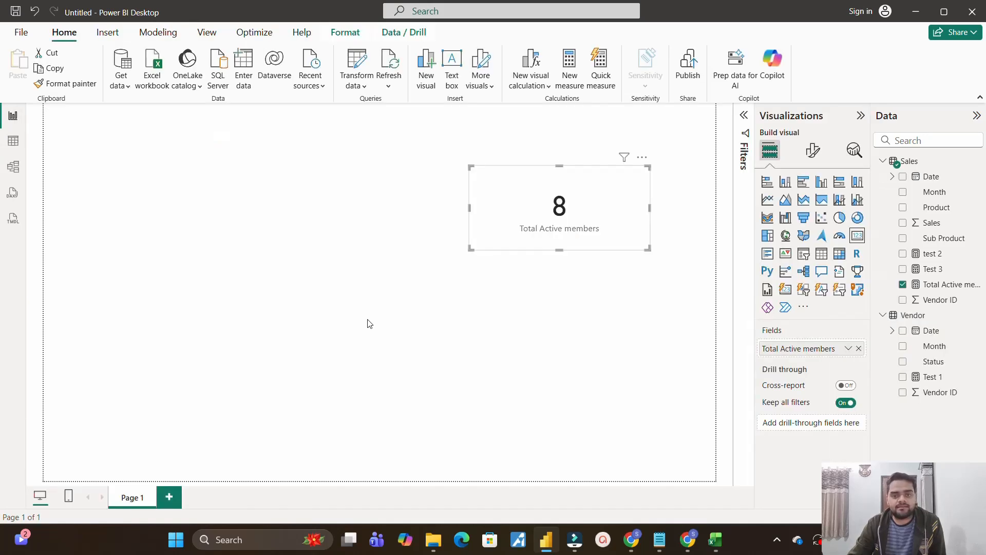
Deselect the card and start a new blank measure.
{"action": "left_click", "coordinate": [370, 323]}
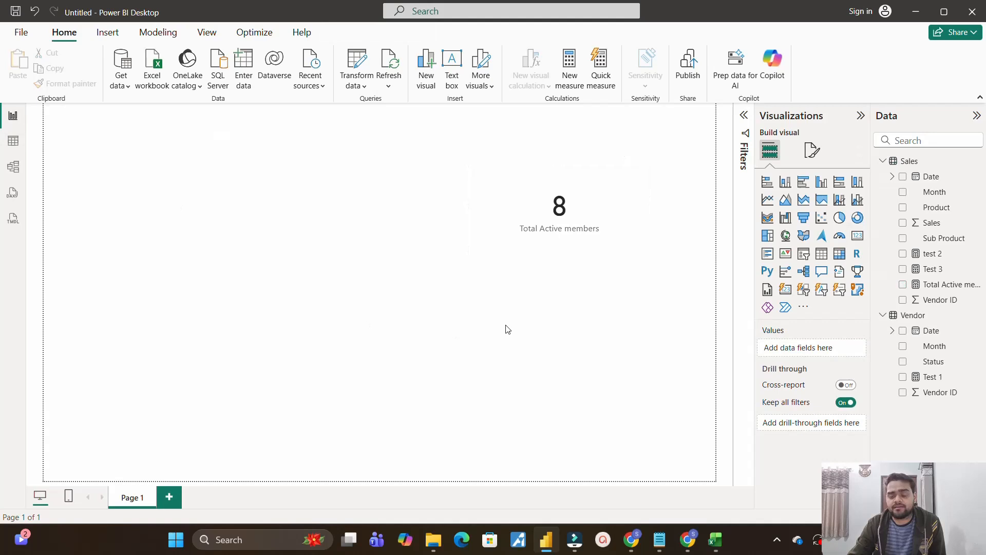
{"action": "mouse_move", "coordinate": [652, 149]}
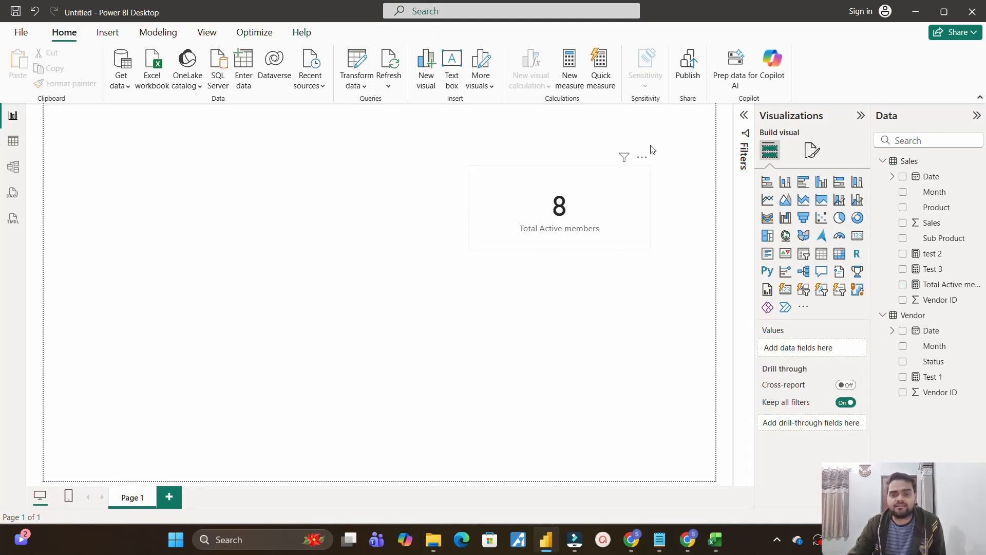
{"action": "left_click", "coordinate": [569, 67]}
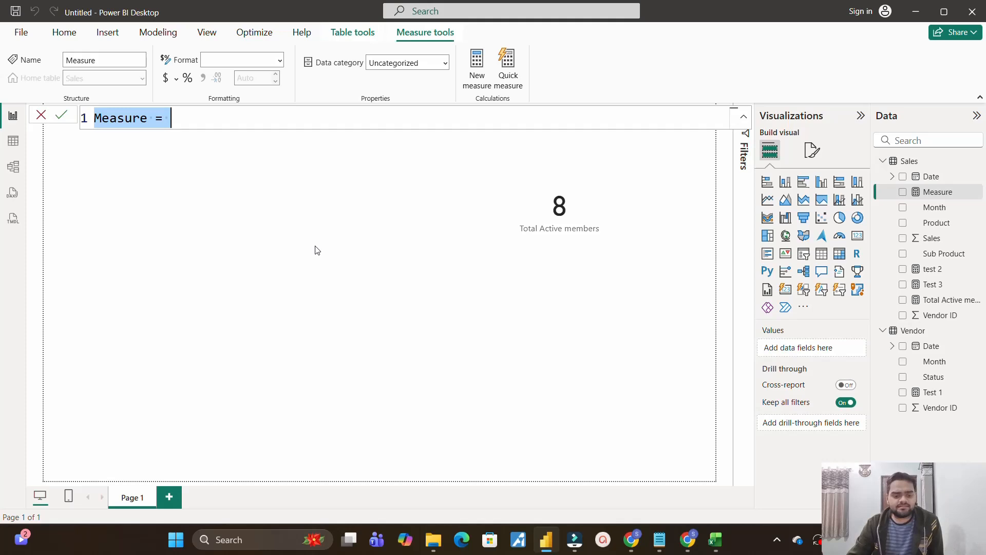
Name the measure 'TAM with Sales' and count distinct Vendor[Vendor ID] inside CALCULATE.
{"action": "type", "text": "TAM wi"}
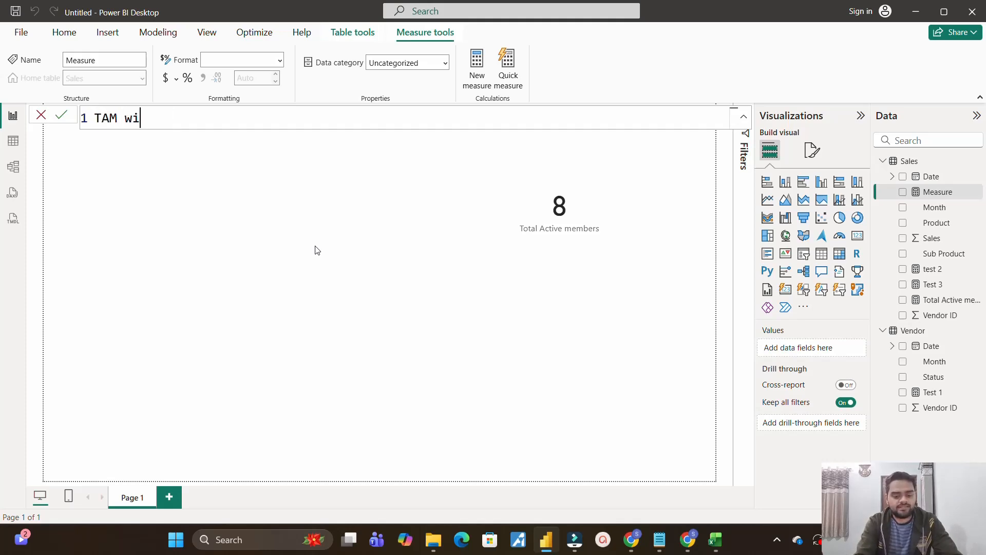
{"action": "type", "text": "th Sales ="}
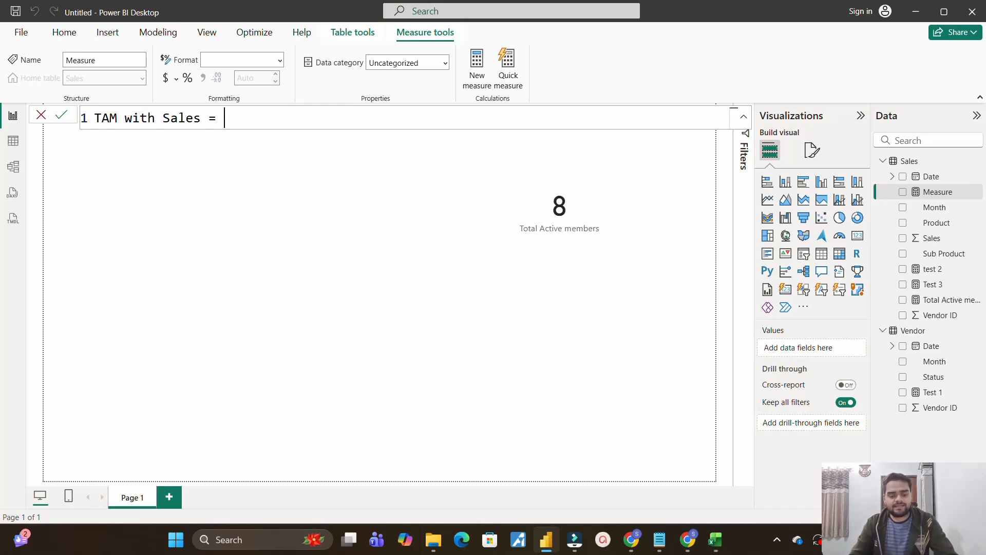
{"action": "type", "text": "ca"}
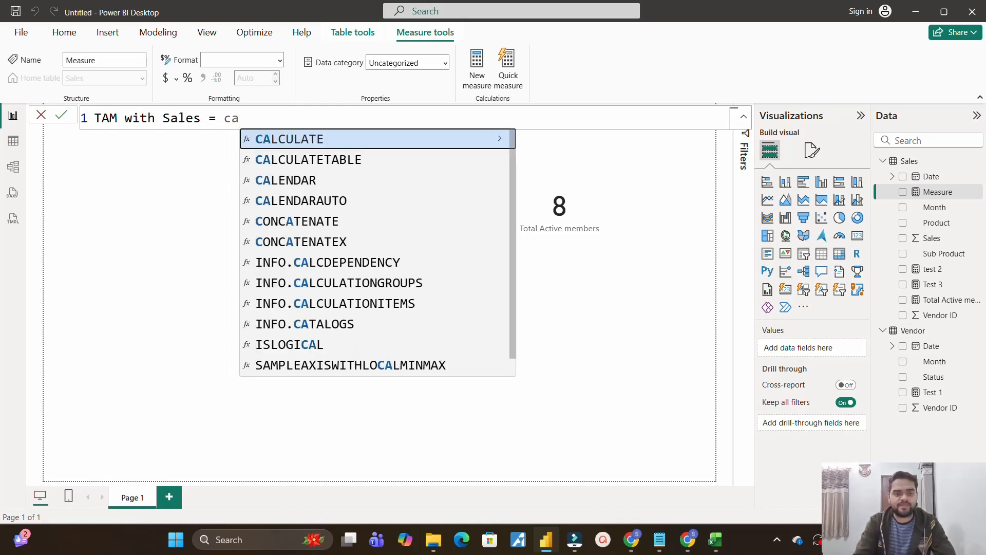
{"action": "type", "text": "CALCULATE(dis"}
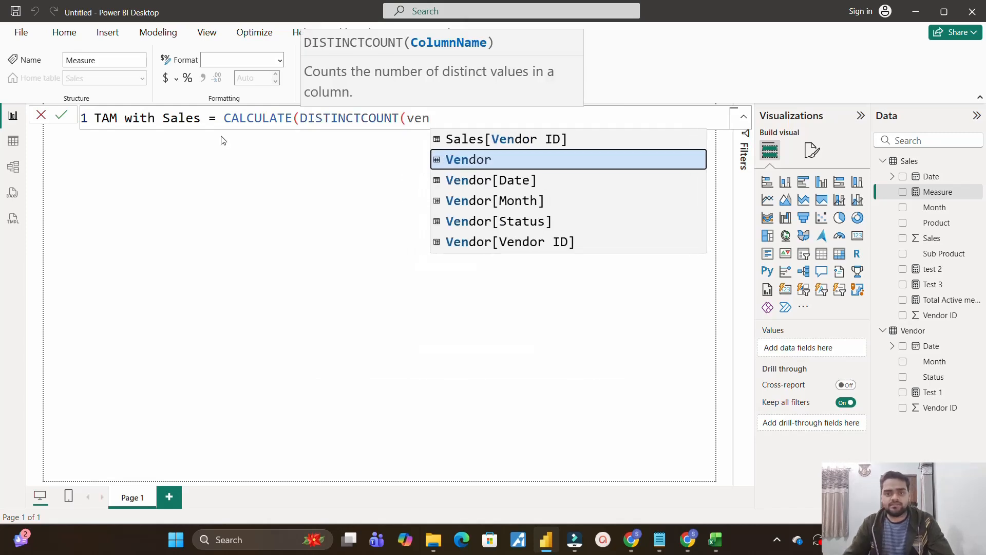
{"action": "left_click", "coordinate": [509, 241]}
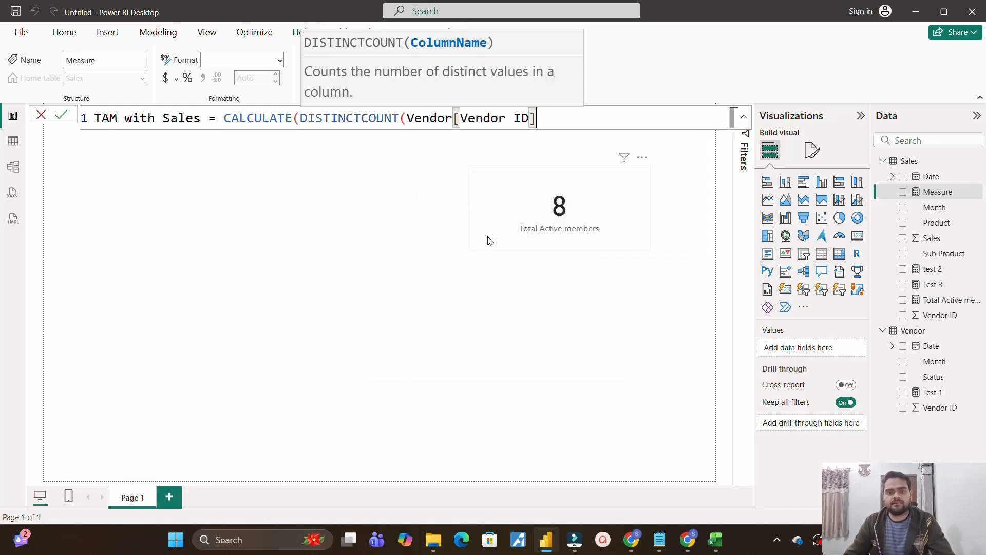
Add a FILTER on the Vendor table keeping Vendor[Status] = "Active".
{"action": "type", "text": ","}
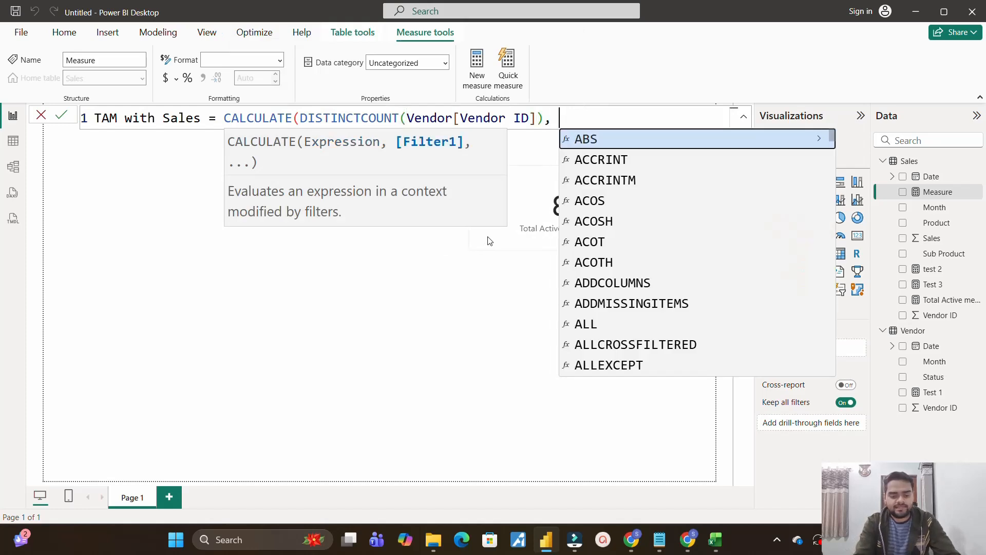
{"action": "type", "text": "FILTER("}
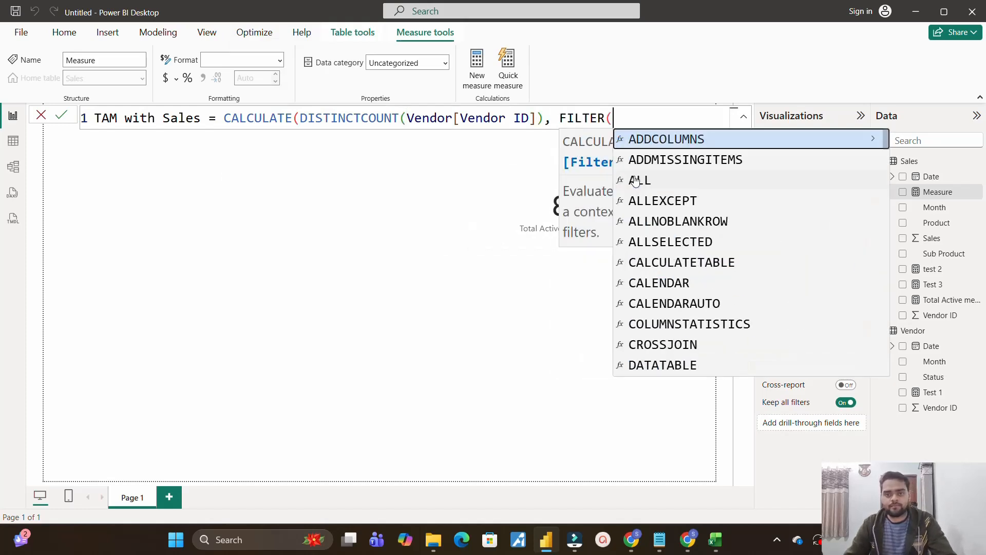
{"action": "type", "text": "ve"}
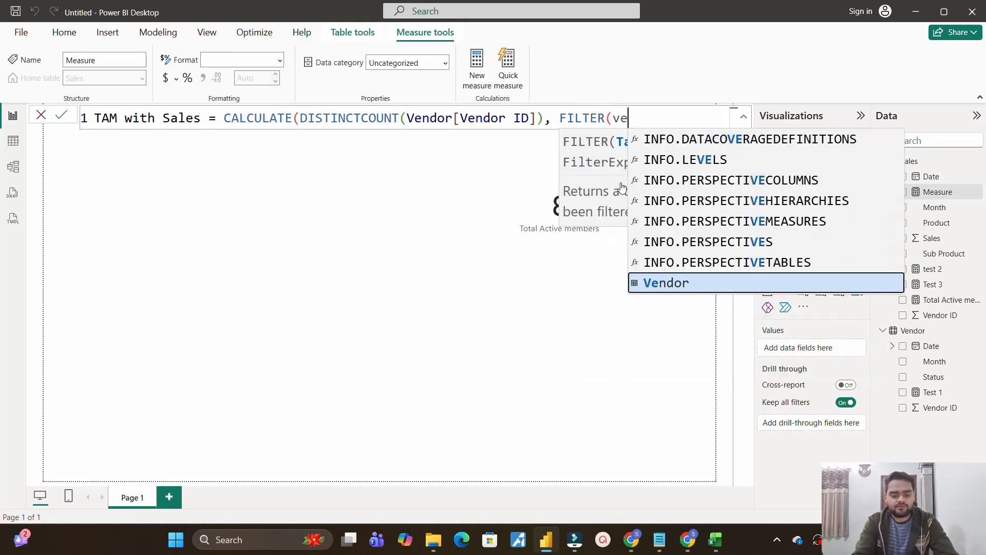
{"action": "left_click", "coordinate": [665, 282]}
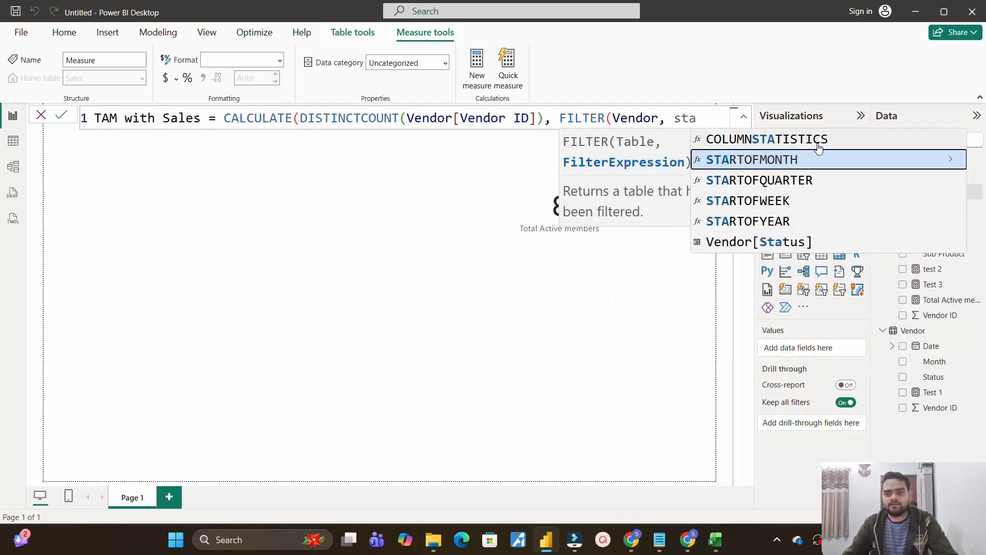
{"action": "left_click", "coordinate": [757, 242]}
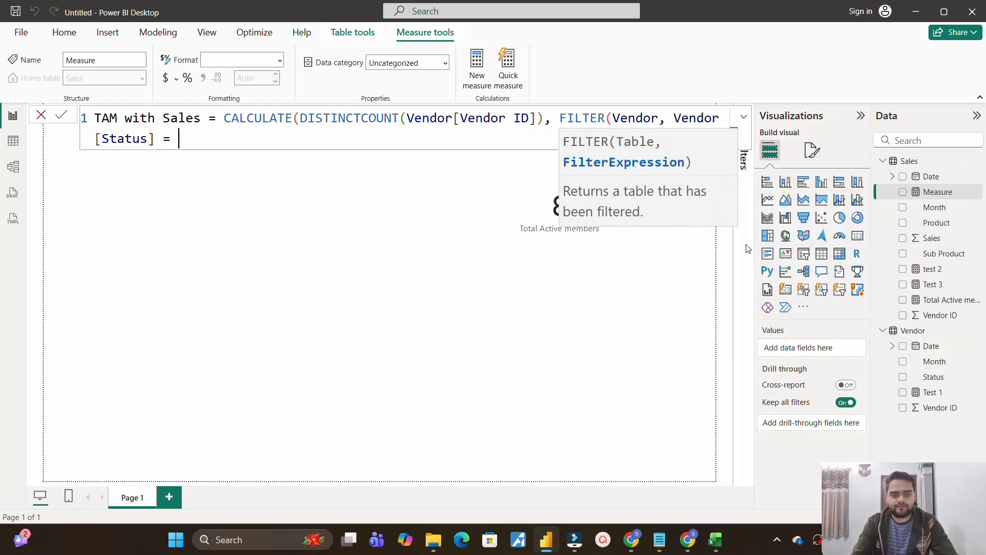
{"action": "type", "text": "\"\""}
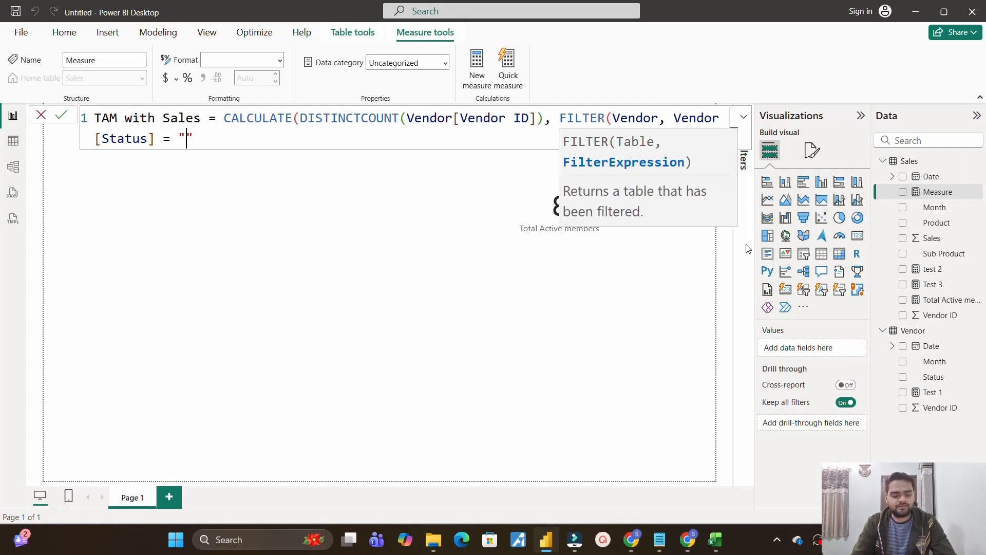
{"action": "type", "text": "Active"}
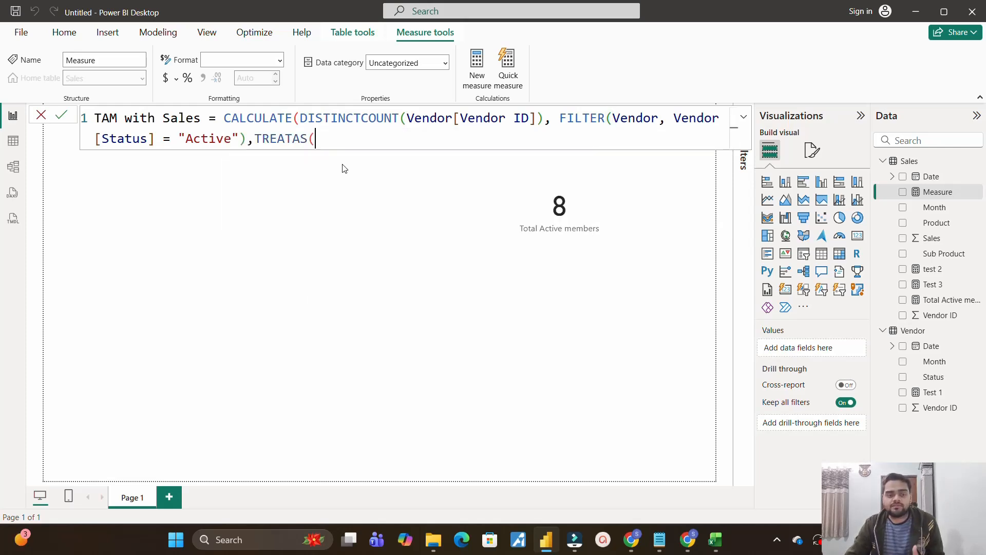
{"action": "mouse_move", "coordinate": [488, 362]}
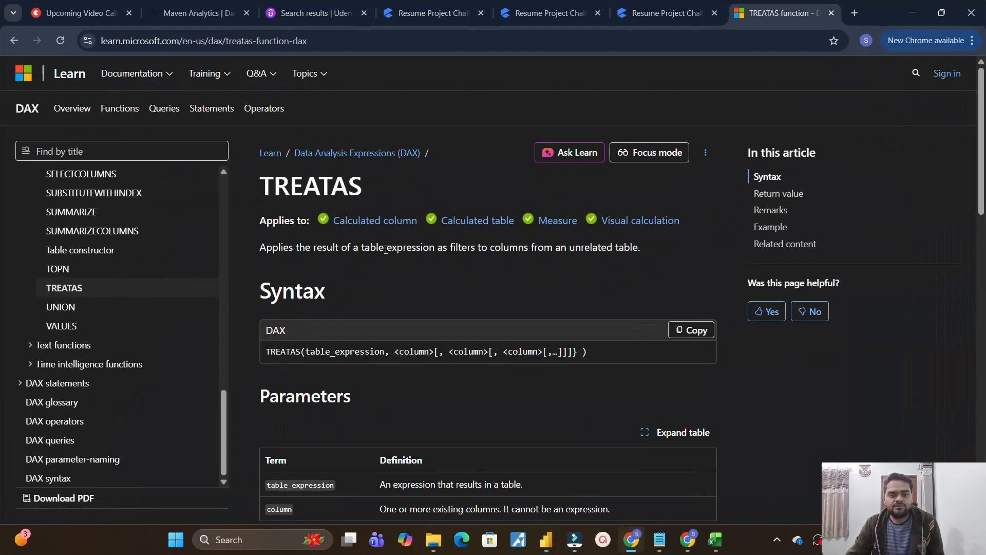
{"action": "mouse_move", "coordinate": [264, 260]}
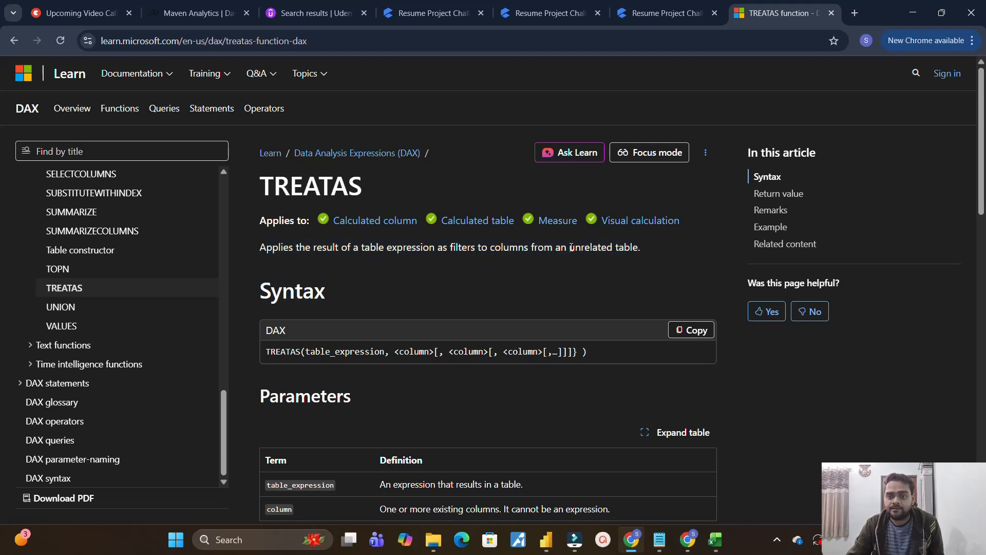
Read the TREATAS syntax and parameters on Microsoft Learn.
{"action": "double_click", "coordinate": [591, 248]}
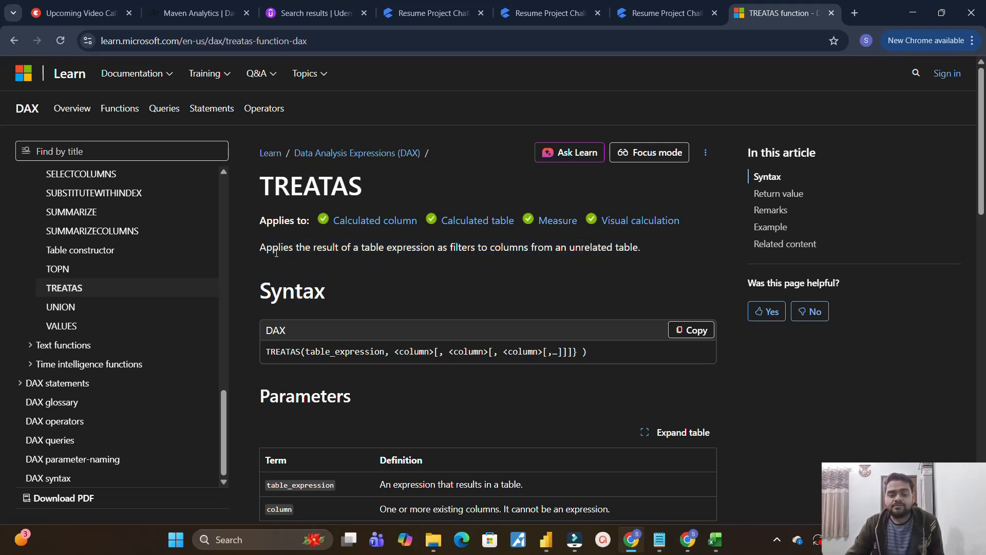
{"action": "mouse_move", "coordinate": [254, 375]}
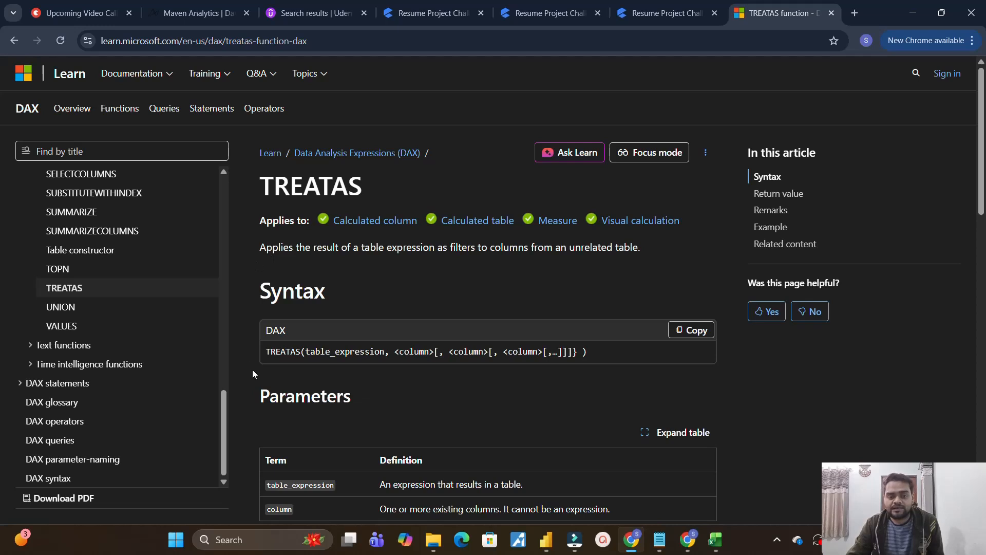
{"action": "mouse_move", "coordinate": [396, 369]}
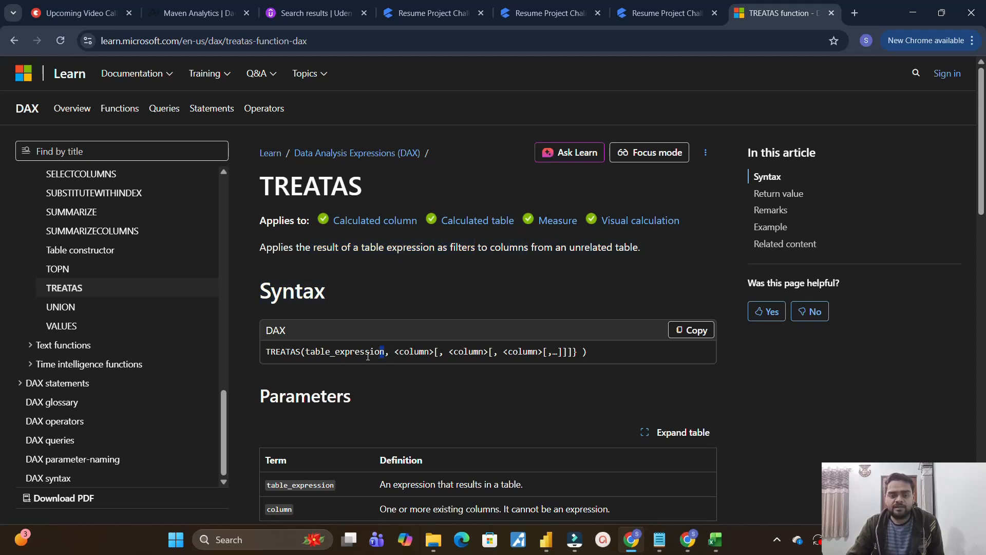
Finish TAM with Sales using TREATAS(VALUES(Sales[Vendor ID]), Vendor[Vendor ID]) and commit it.
{"action": "left_click", "coordinate": [545, 539]}
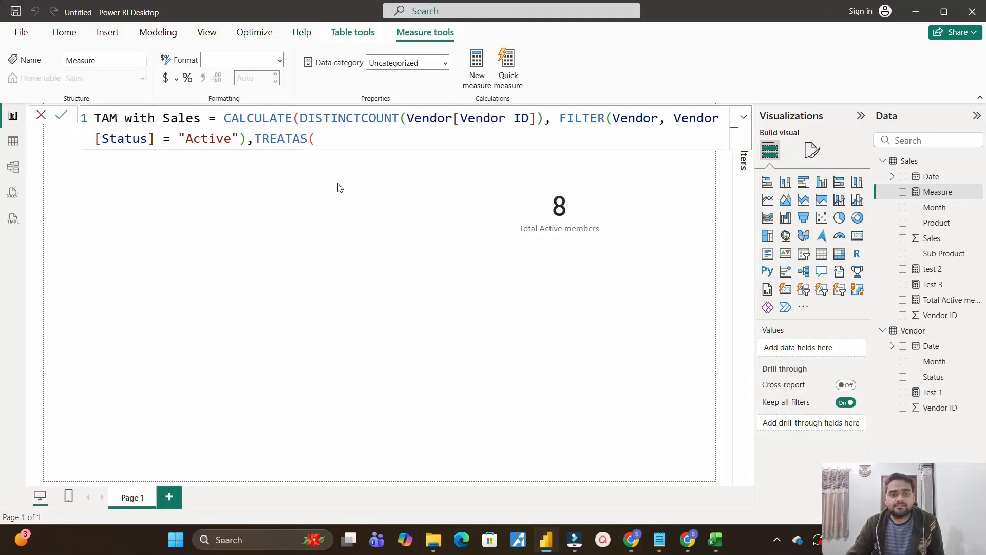
{"action": "type", "text": "va"}
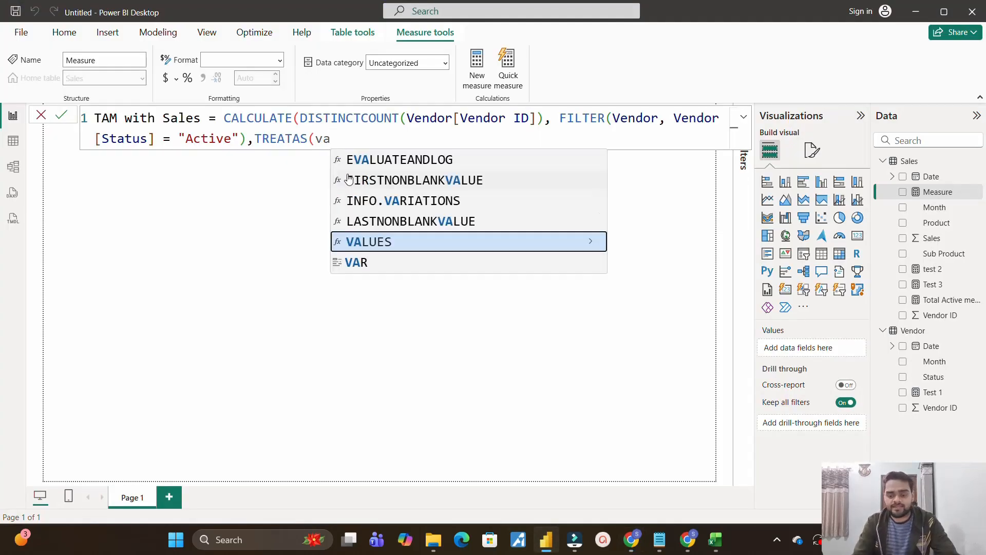
{"action": "left_click", "coordinate": [369, 242]}
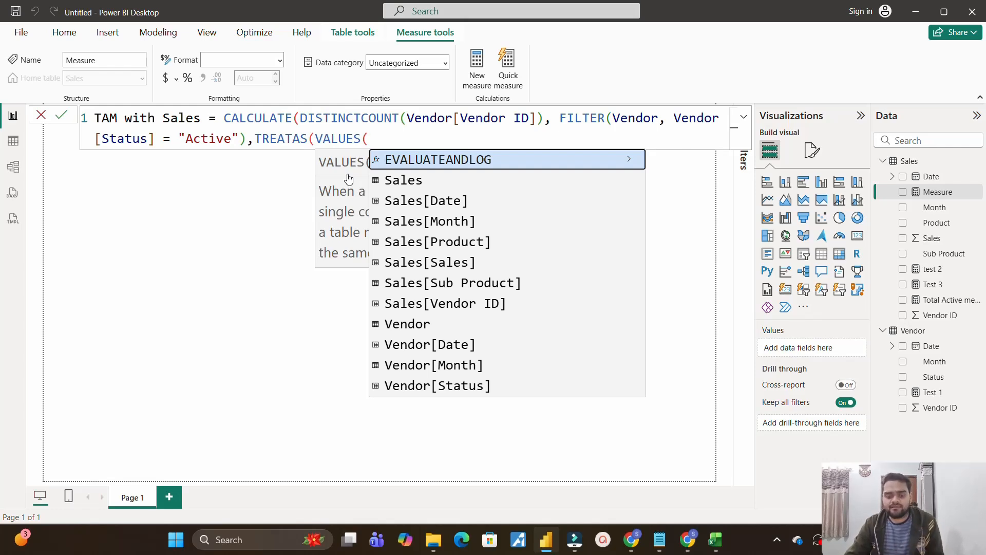
{"action": "type", "text": "sa"}
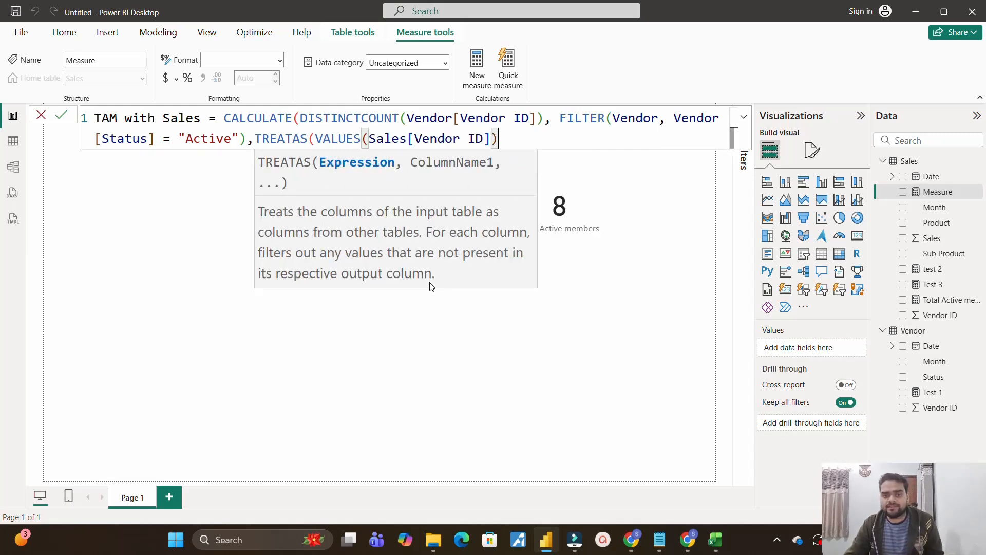
{"action": "type", "text": ","}
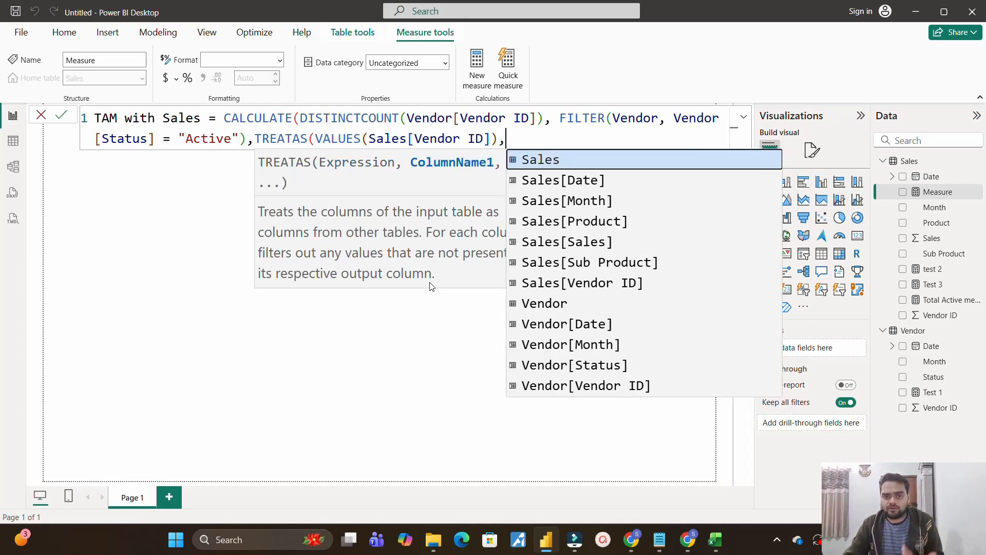
{"action": "mouse_move", "coordinate": [576, 250]}
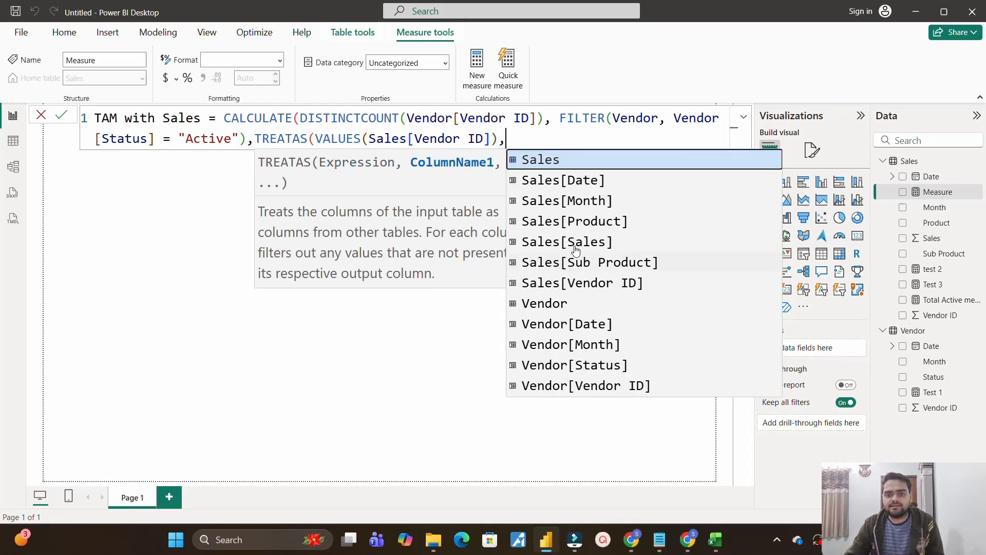
{"action": "left_click", "coordinate": [585, 386]}
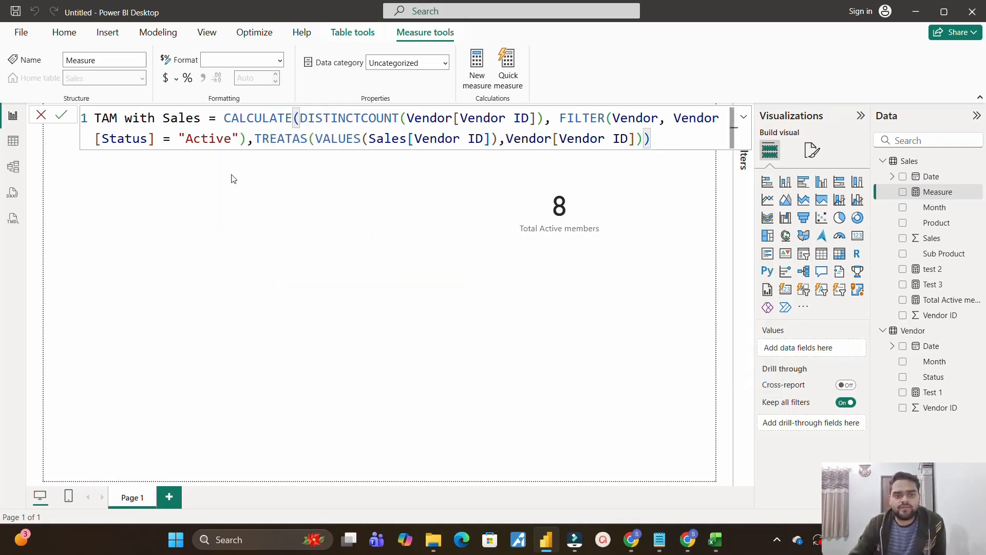
{"action": "double_click", "coordinate": [340, 138]}
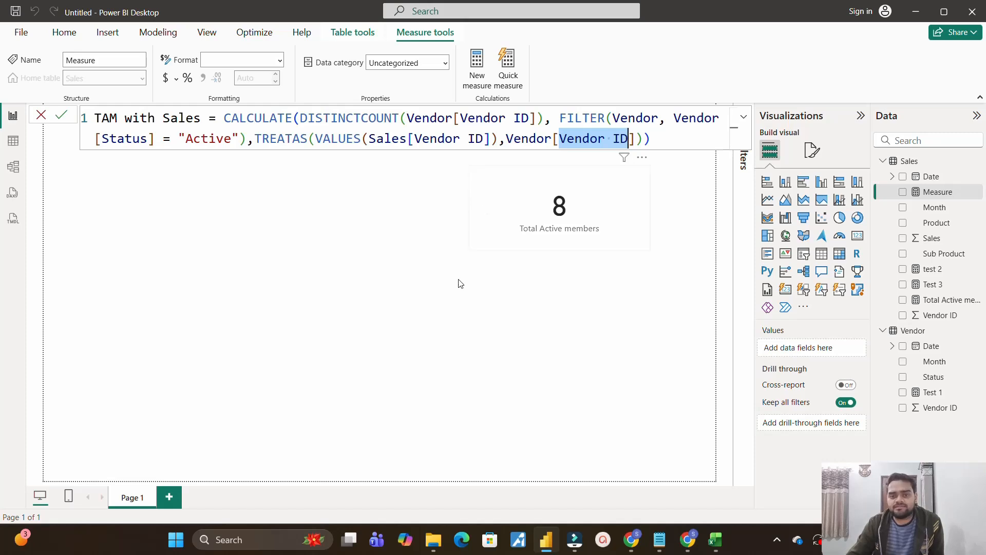
{"action": "left_click", "coordinate": [61, 115]}
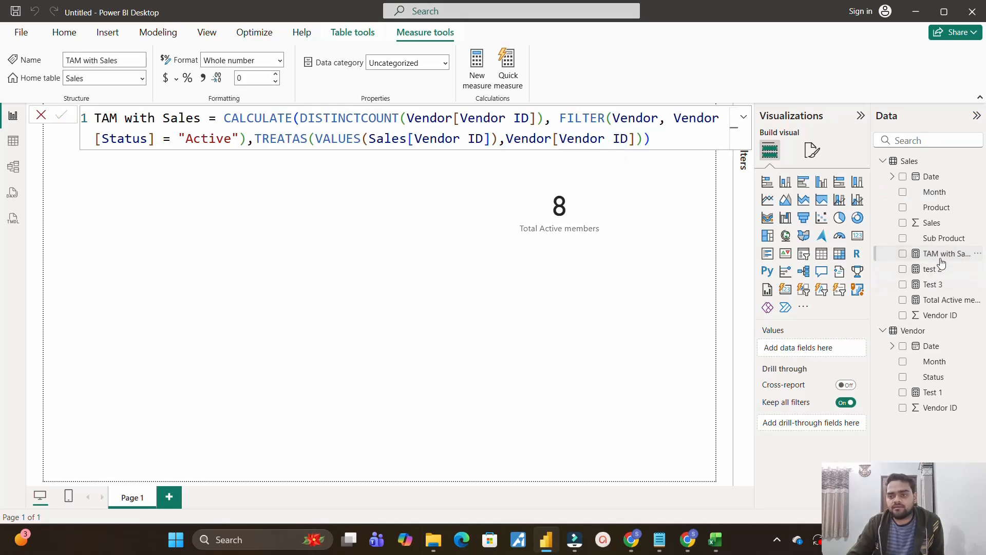
Add a TAM with Sales card reading 4, then switch to Table view.
{"action": "left_click", "coordinate": [902, 252]}
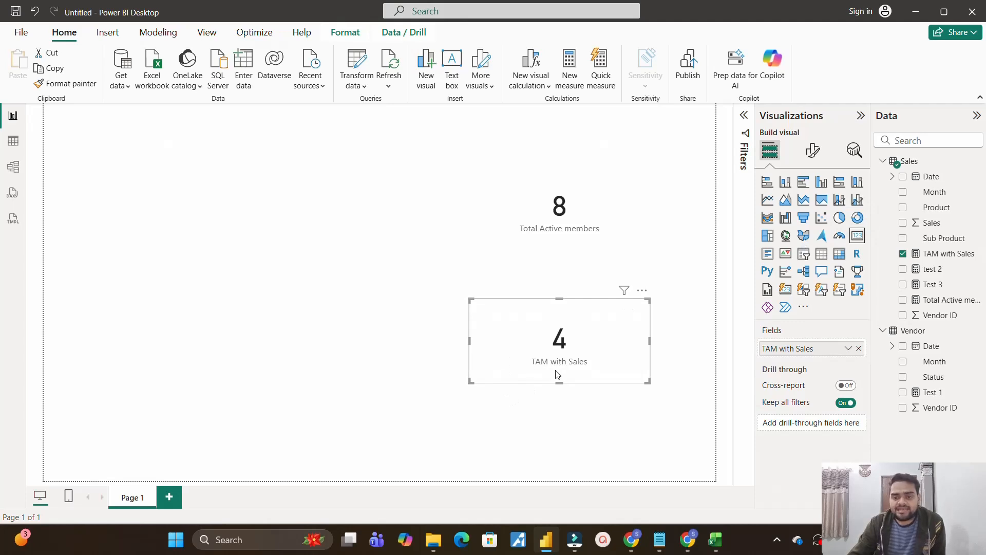
{"action": "mouse_move", "coordinate": [551, 199]}
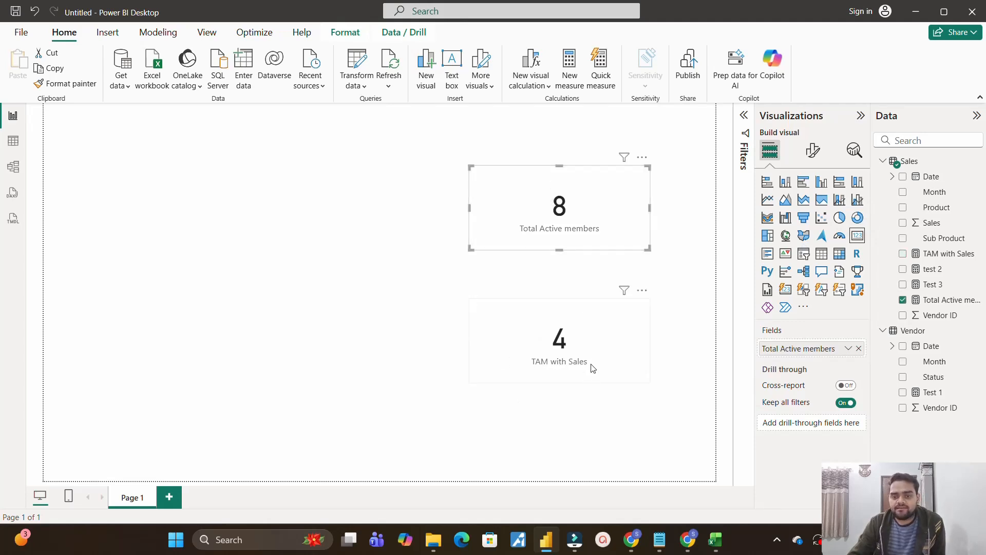
{"action": "left_click", "coordinate": [12, 141]}
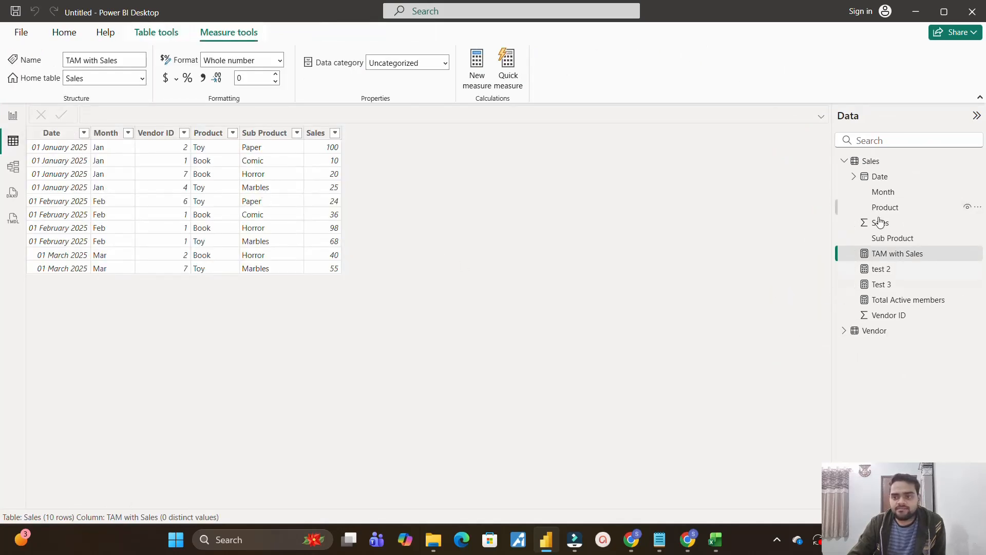
Inspect the Sales and Vendor table rows, then return to the report page showing cards 8 and 4.
{"action": "left_click", "coordinate": [871, 160]}
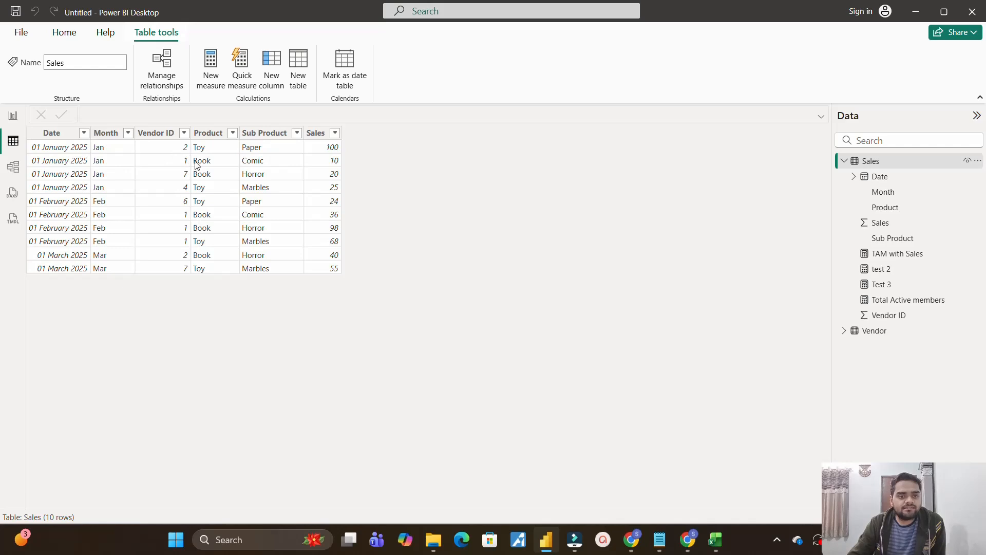
{"action": "mouse_move", "coordinate": [193, 201]}
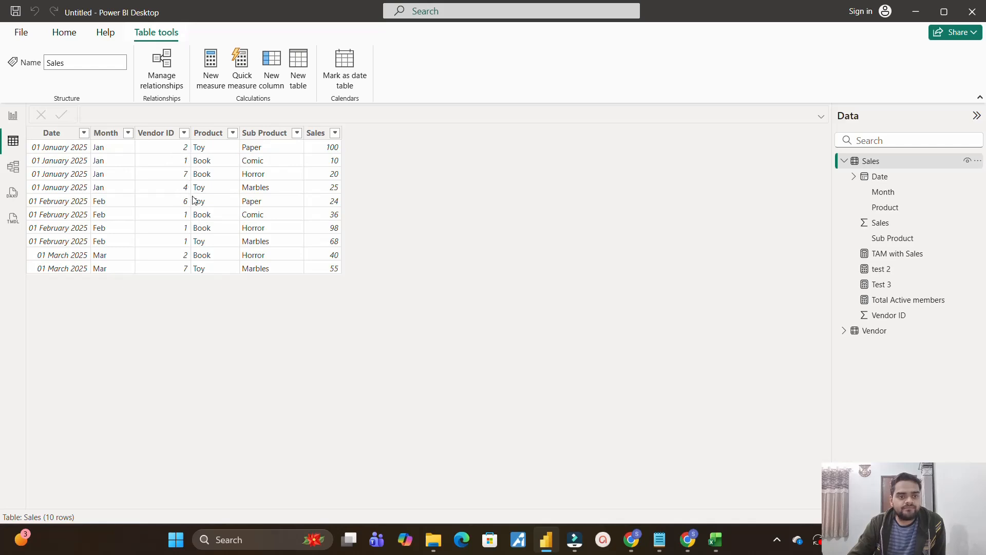
{"action": "mouse_move", "coordinate": [182, 155]}
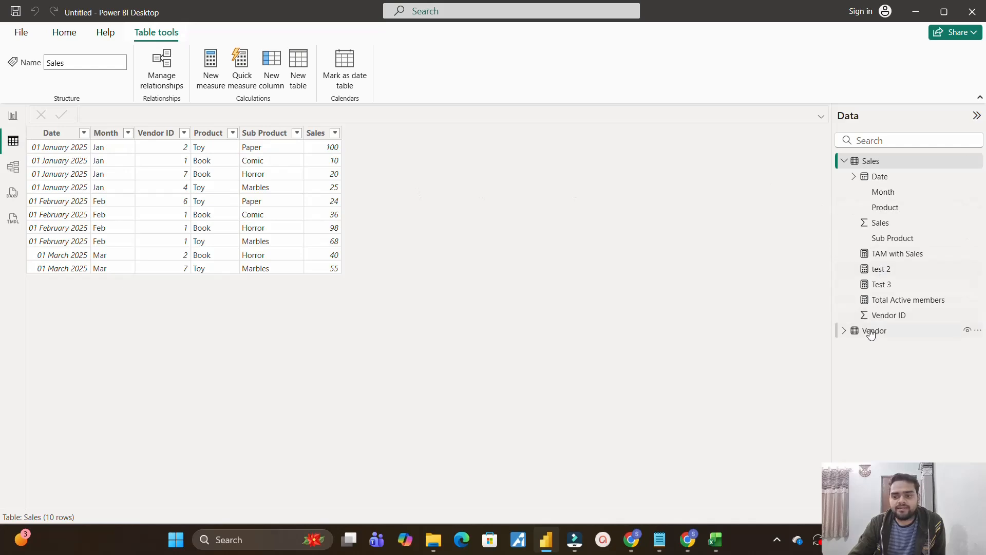
{"action": "left_click", "coordinate": [875, 330]}
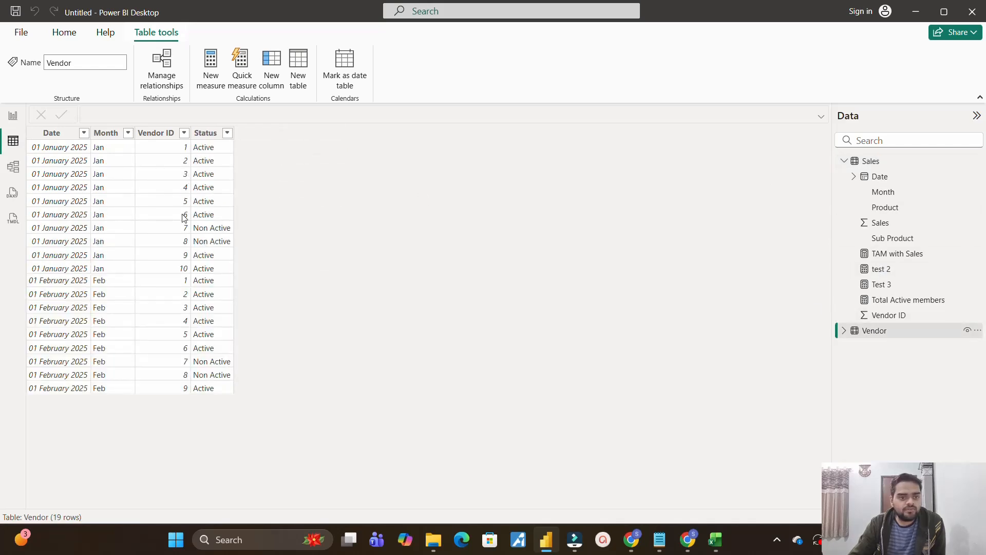
{"action": "mouse_move", "coordinate": [202, 230]}
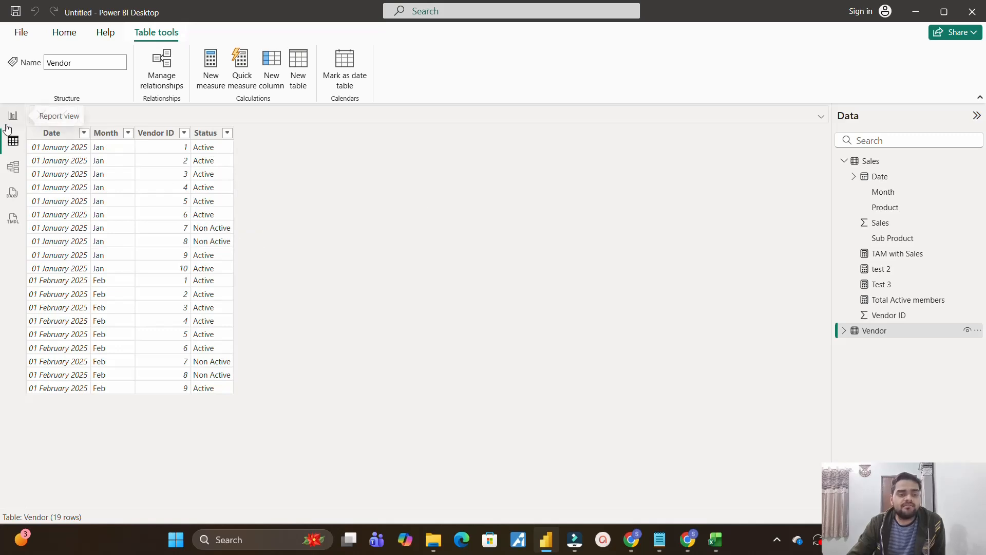
{"action": "left_click", "coordinate": [12, 115]}
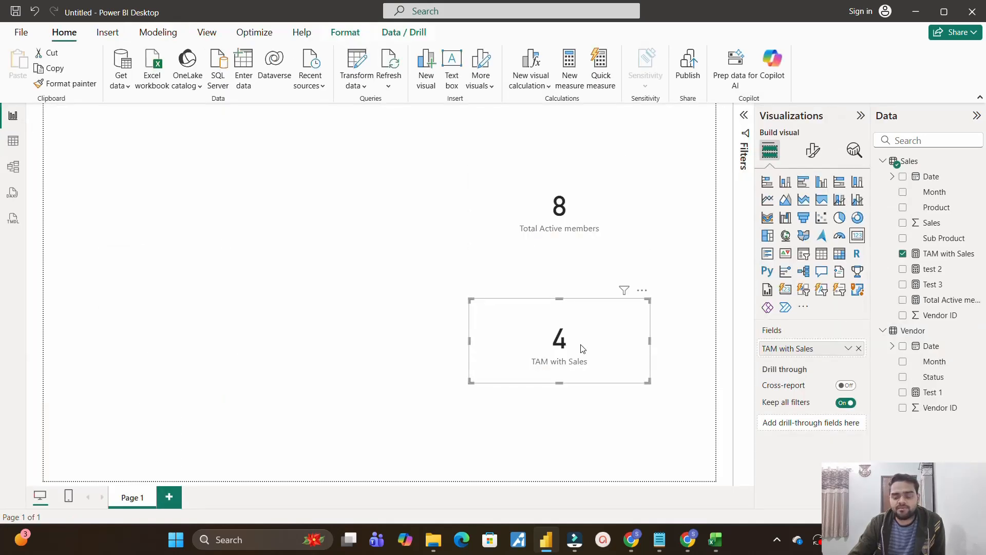
{"action": "mouse_move", "coordinate": [597, 504]}
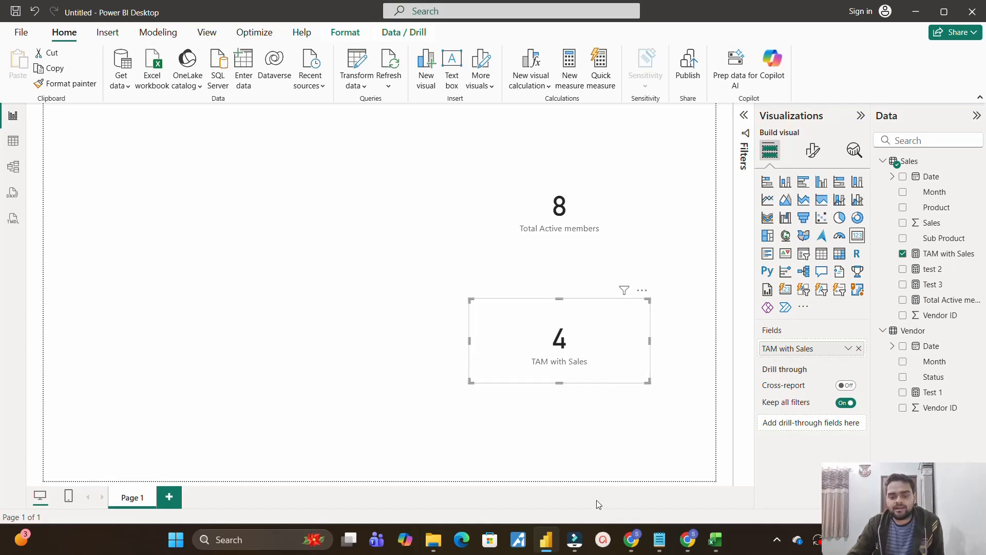
{"action": "left_click", "coordinate": [659, 540]}
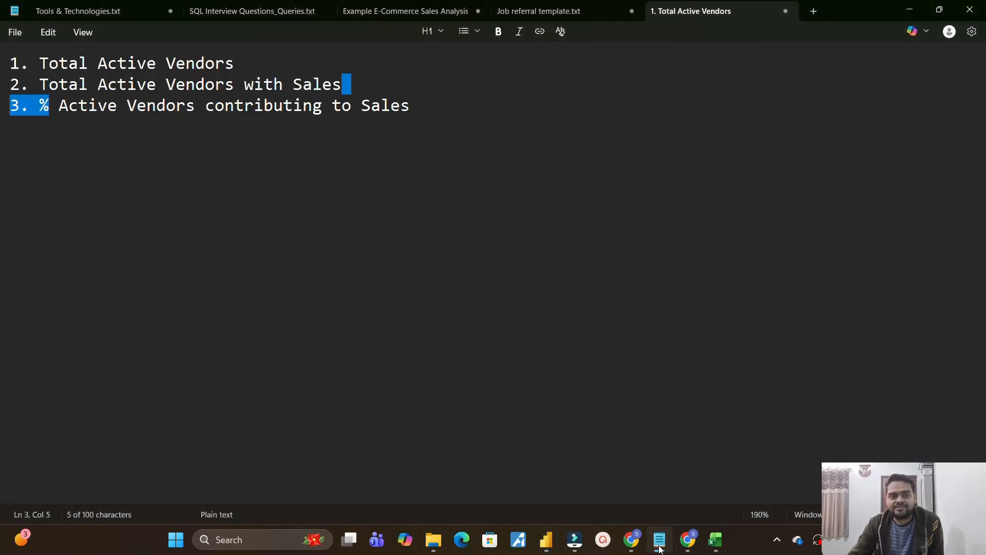
{"action": "left_click", "coordinate": [544, 539]}
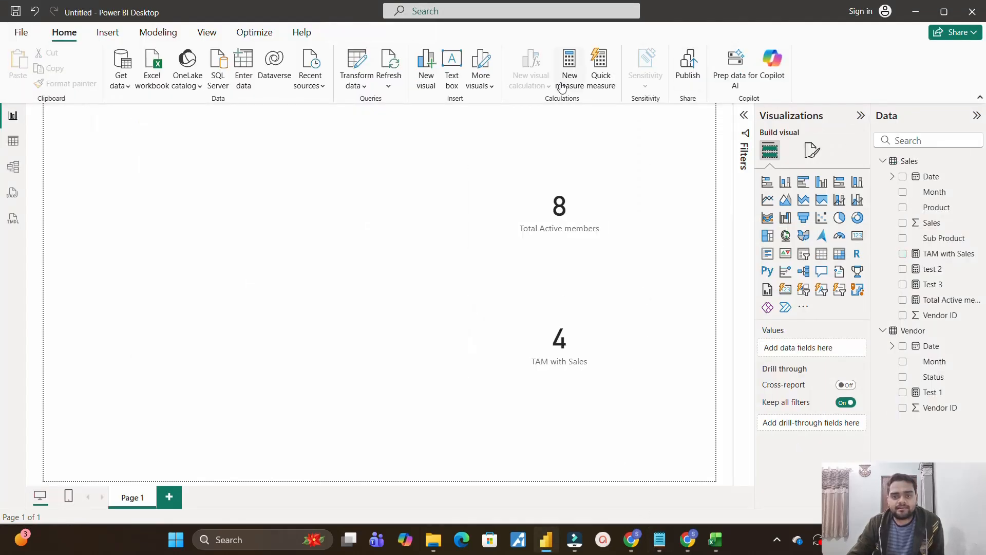
Create the measure % = DIVIDE([TAM with Sales],[Total Active members]).
{"action": "left_click", "coordinate": [569, 68]}
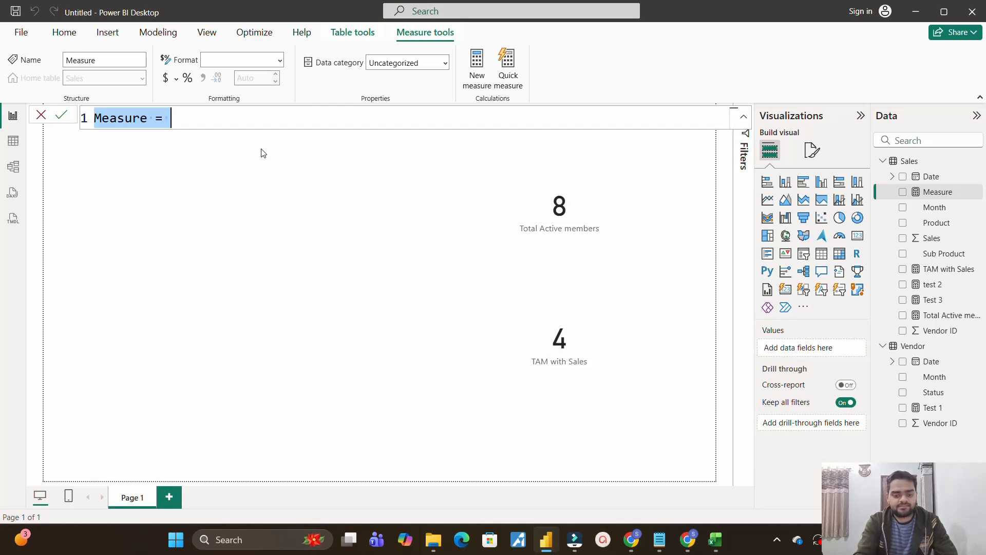
{"action": "type", "text": "% = div"}
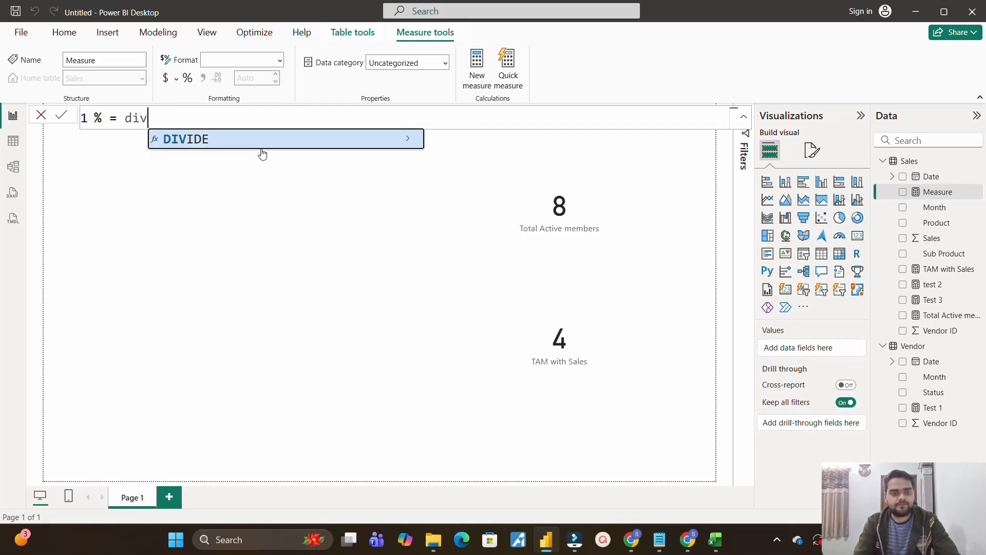
{"action": "left_click", "coordinate": [286, 138]}
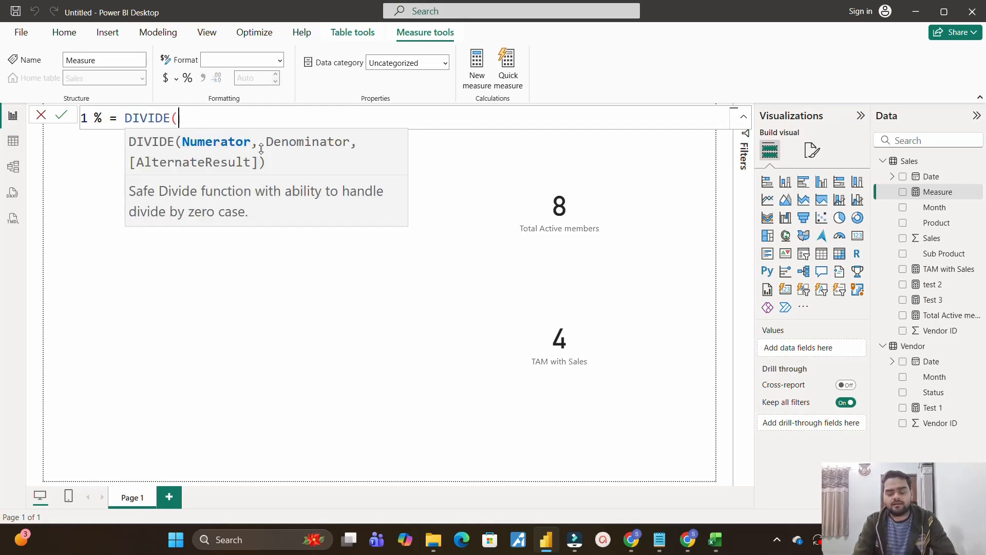
{"action": "type", "text": "["}
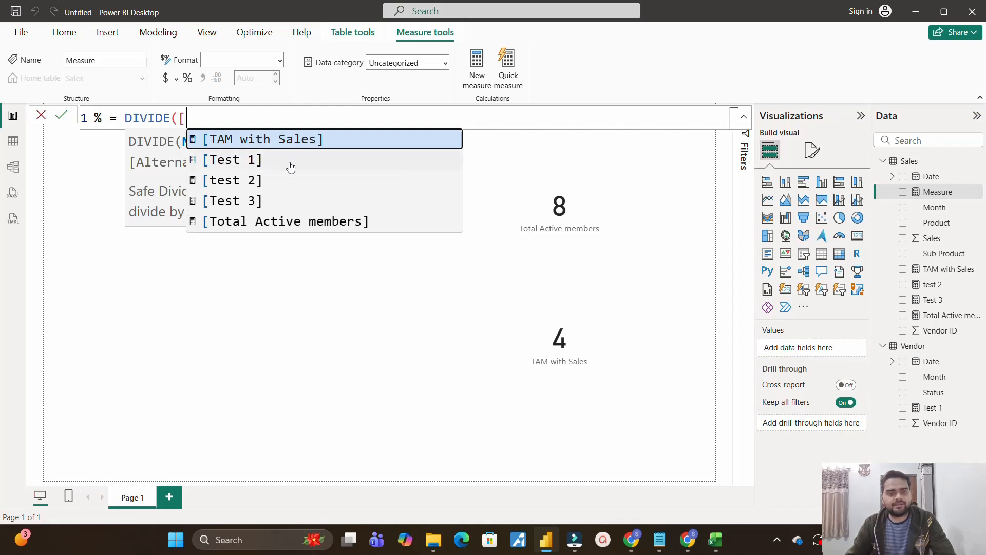
{"action": "mouse_move", "coordinate": [303, 155]}
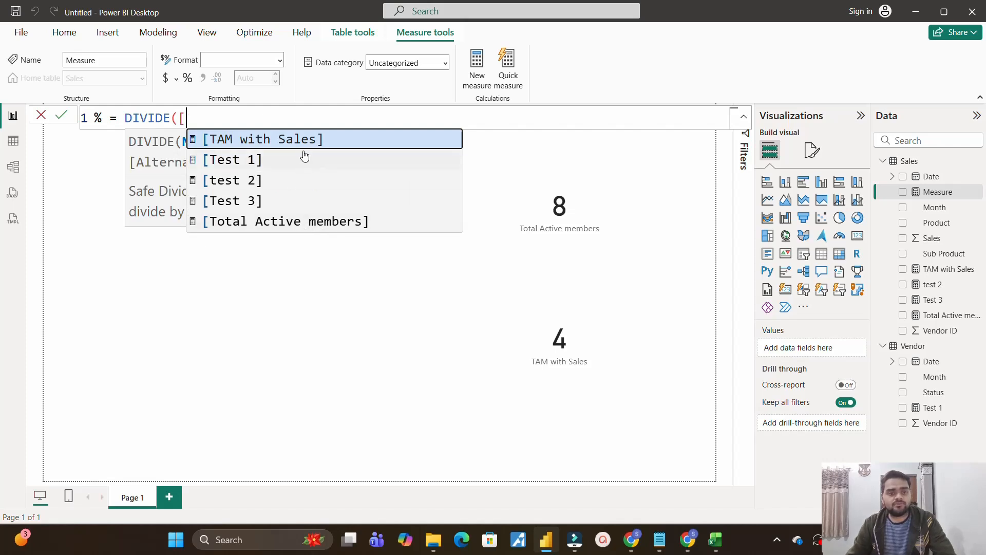
{"action": "left_click", "coordinate": [263, 139]}
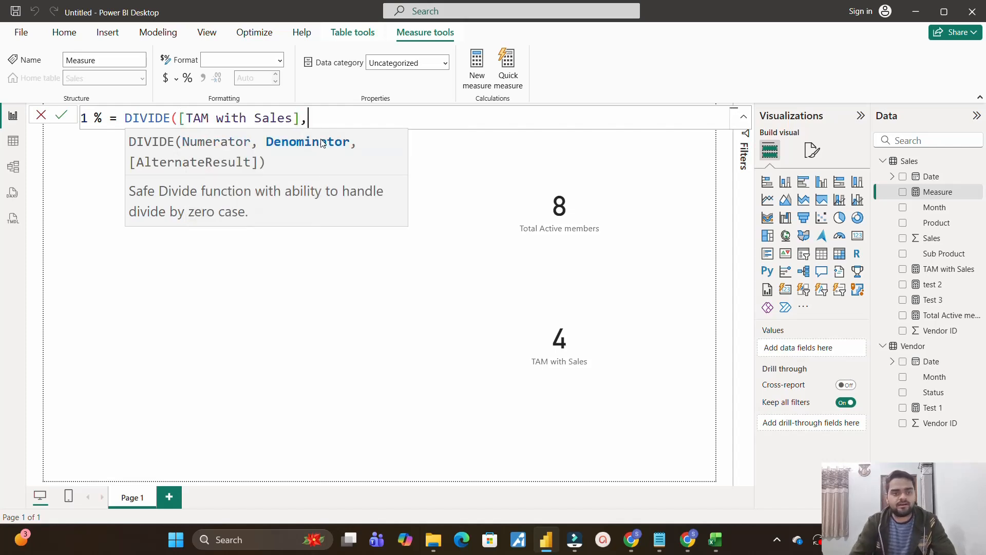
{"action": "mouse_move", "coordinate": [330, 144]}
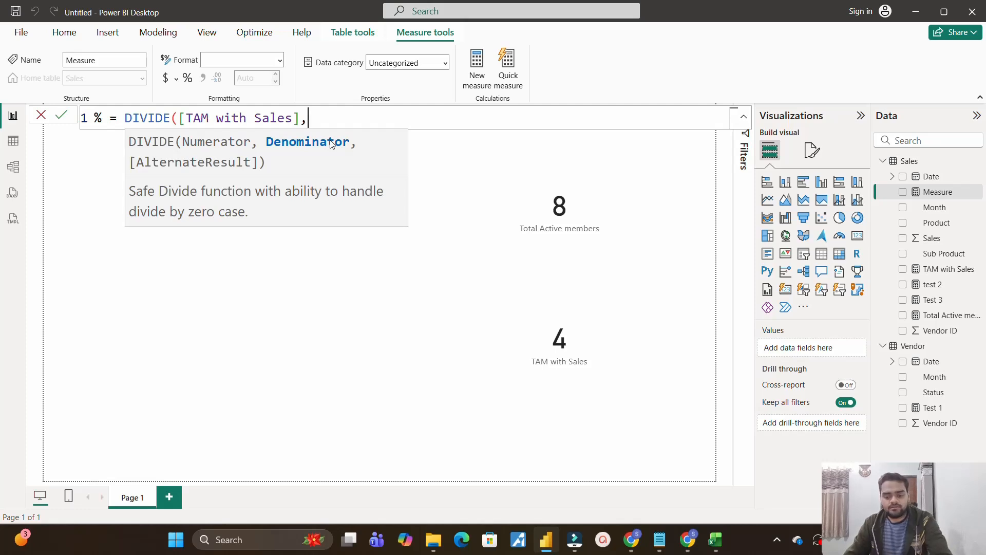
{"action": "type", "text": "[Total Active members]"}
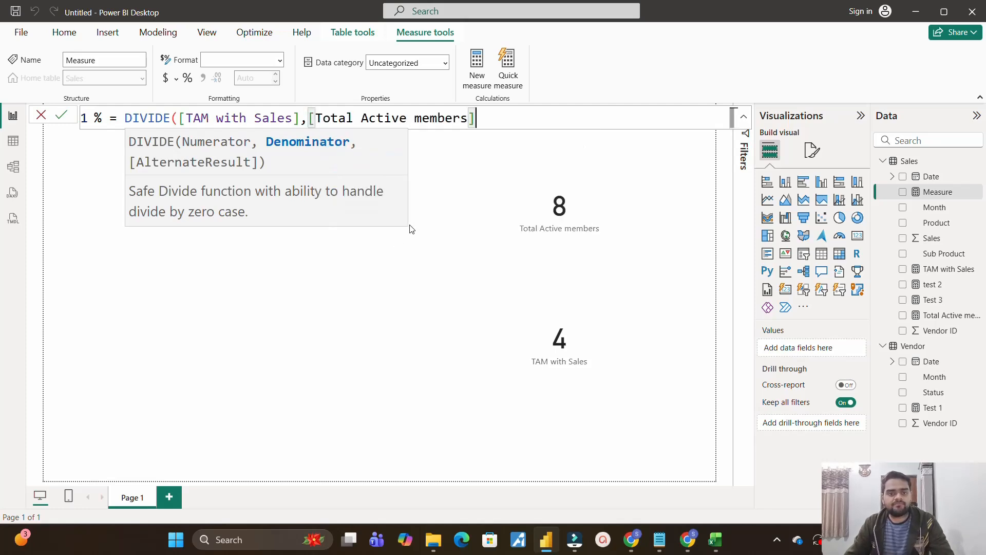
{"action": "mouse_move", "coordinate": [386, 151]}
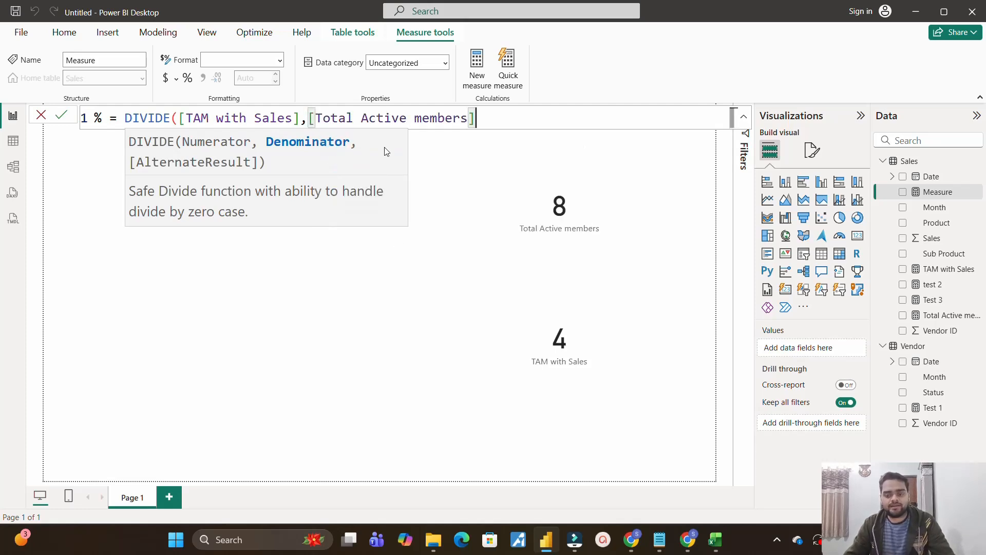
{"action": "type", "text": ")"}
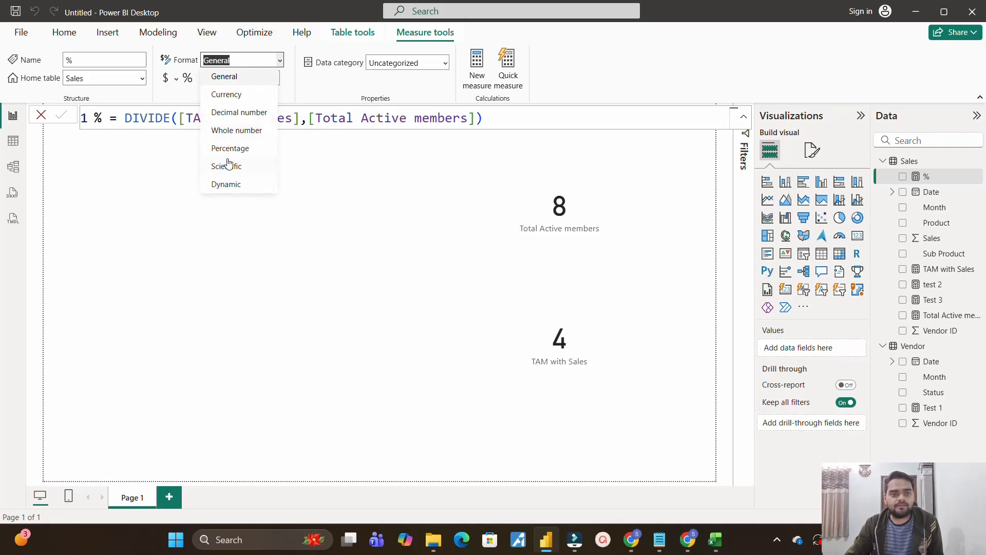
Format the % measure as Percentage and display it on a third card reading 50.00%.
{"action": "left_click", "coordinate": [230, 148]}
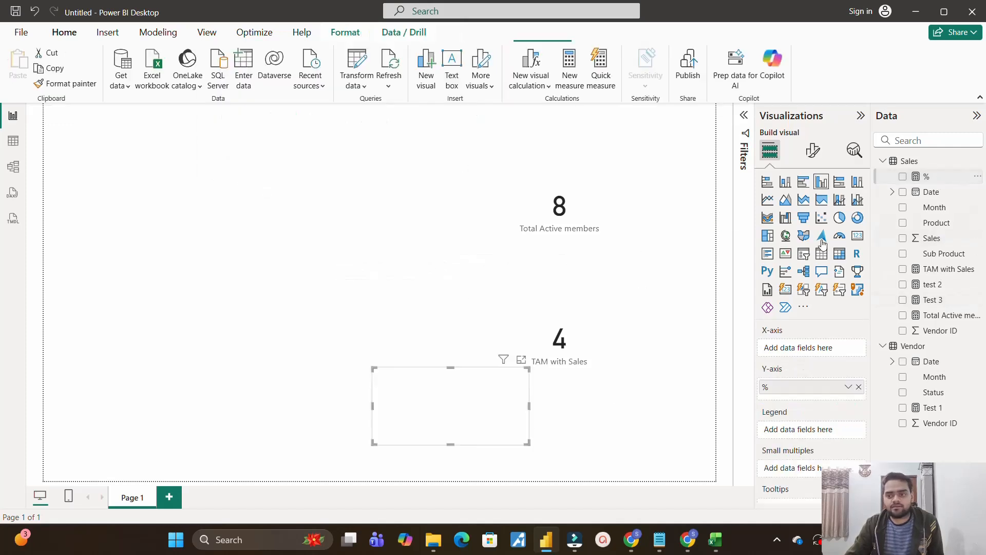
{"action": "left_click", "coordinate": [903, 176]}
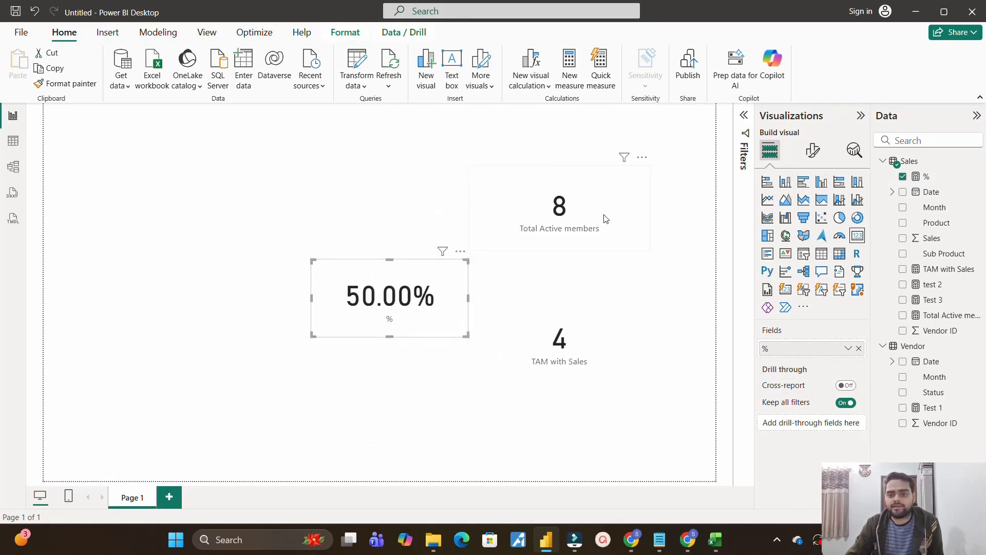
{"action": "mouse_move", "coordinate": [409, 323]}
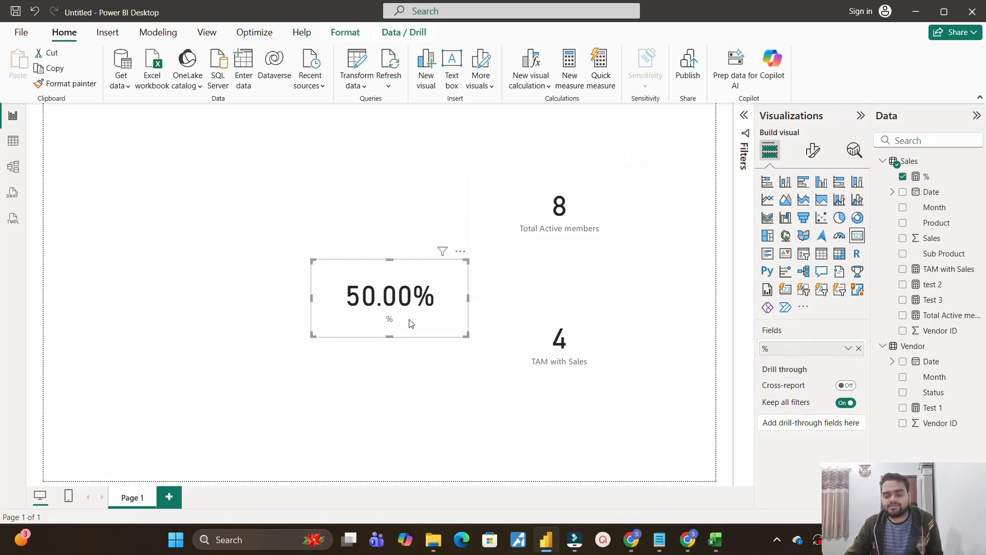